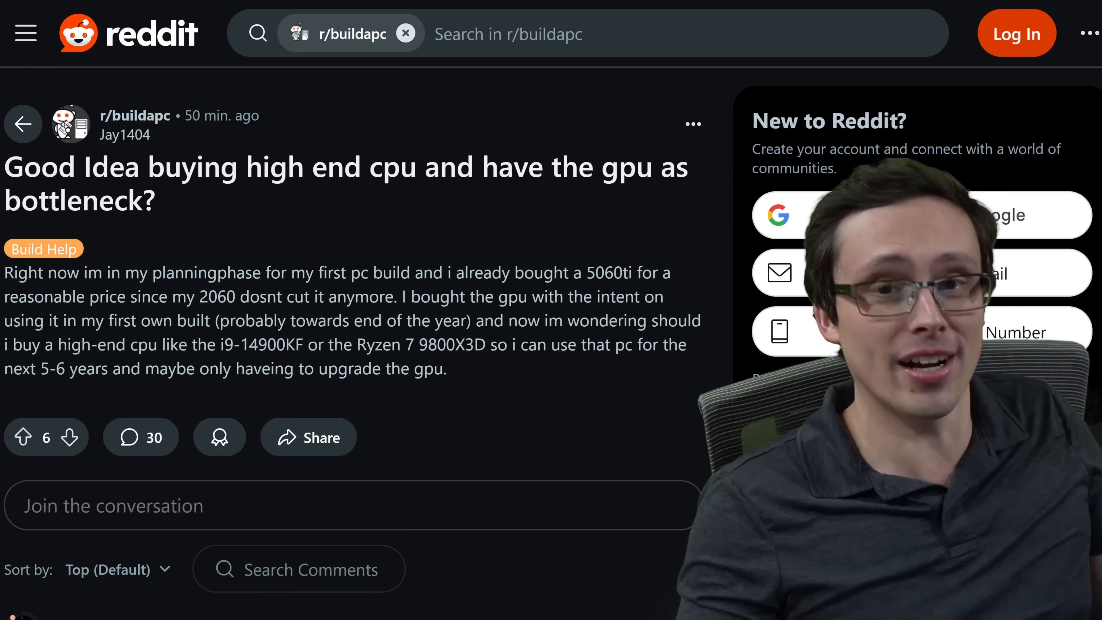
Highlight the post's body text and part of its title while reading, then clear the highlight.
double_click(41, 167)
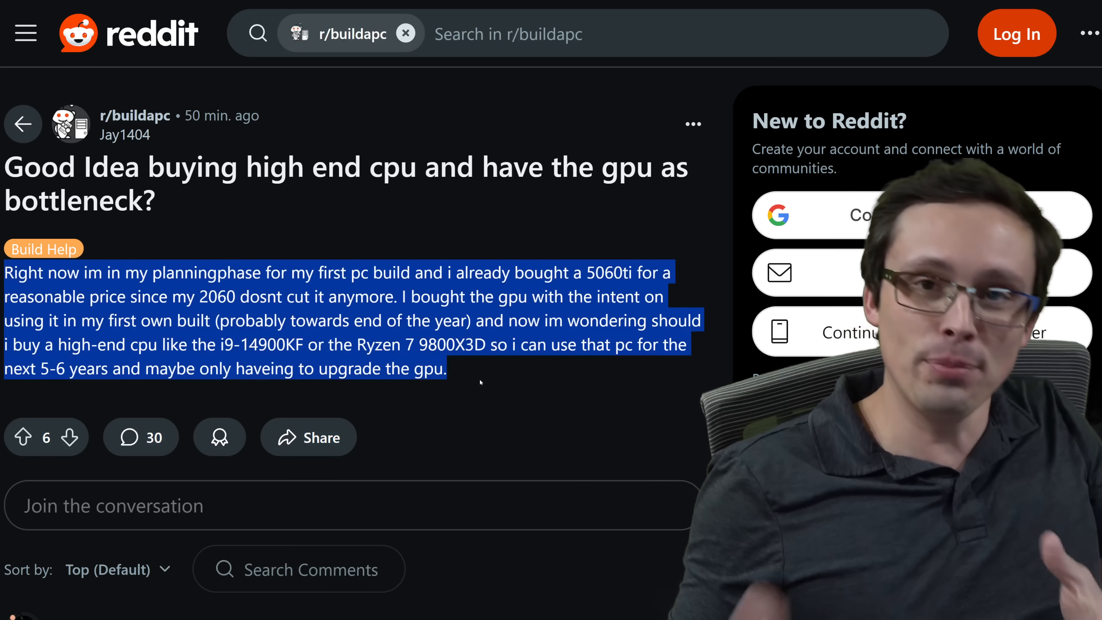
scroll(down, 3)
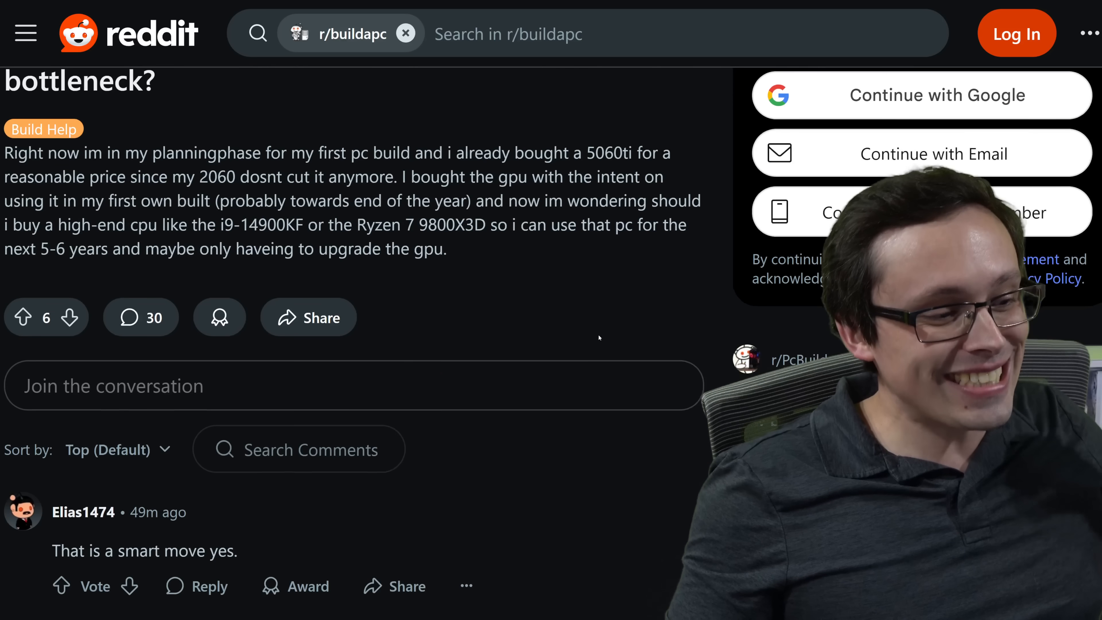
scroll(down, 3)
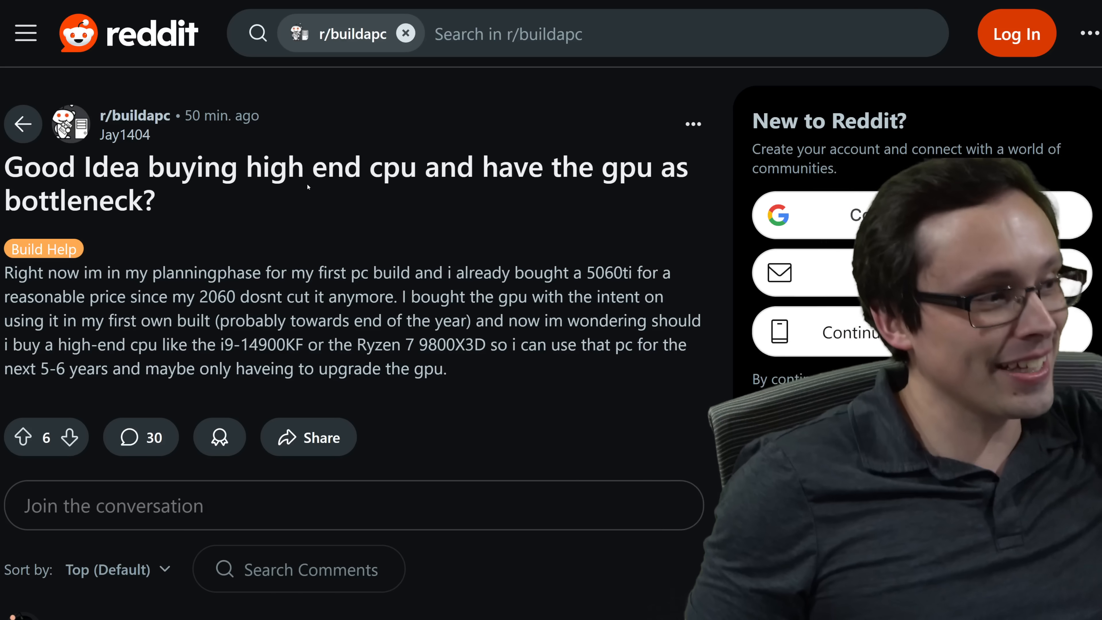
drag(3, 167, 414, 167)
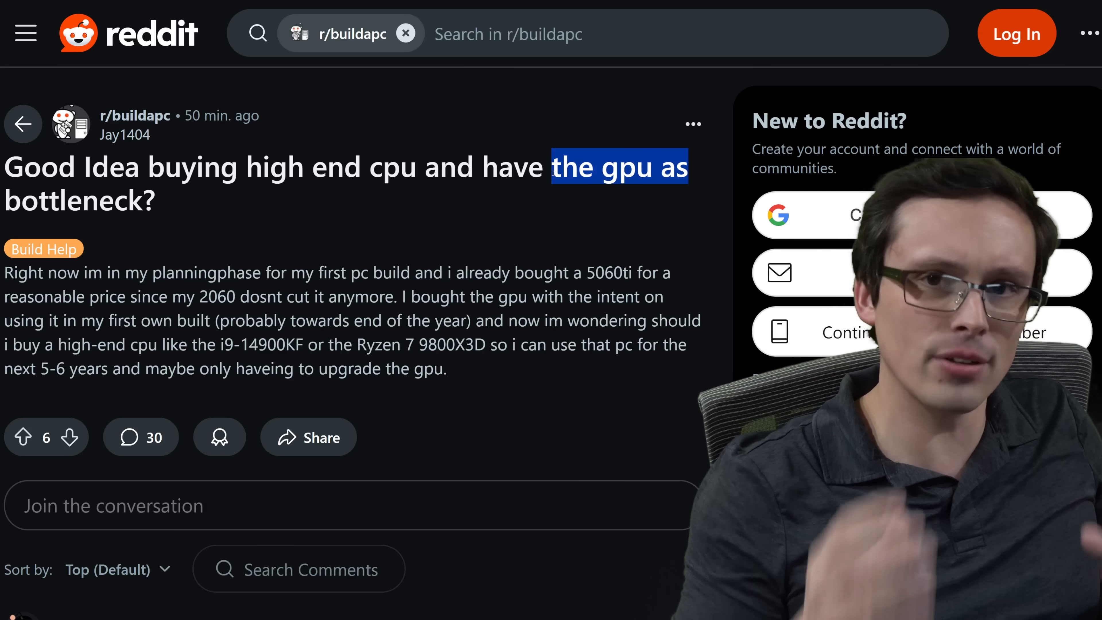
click(548, 251)
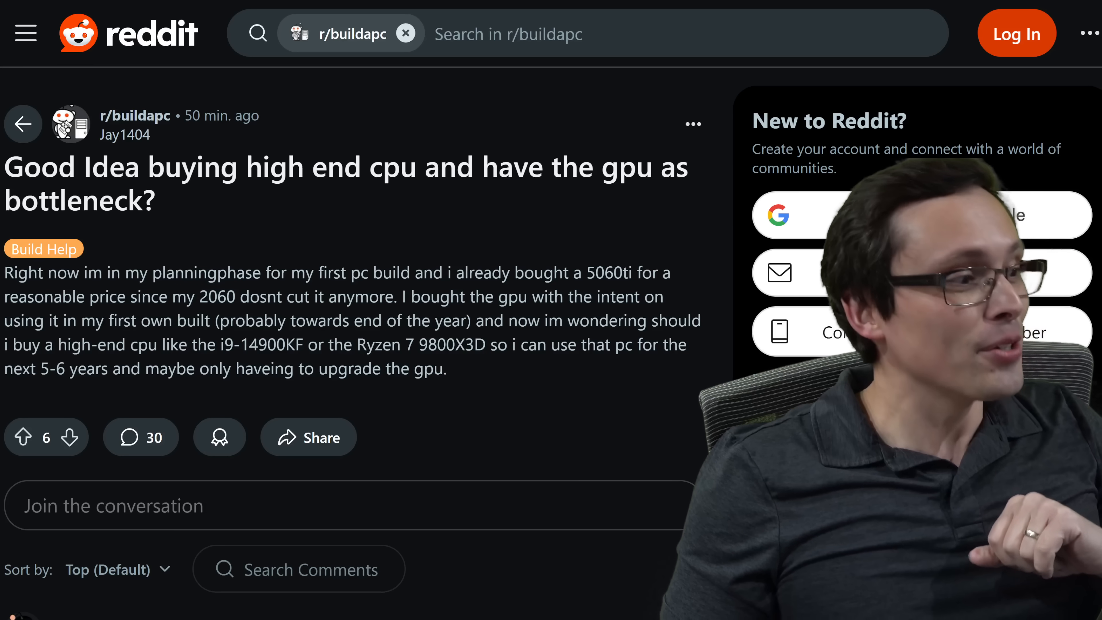
Highlight several words and passages in the post body, then scroll on toward the part list.
double_click(206, 273)
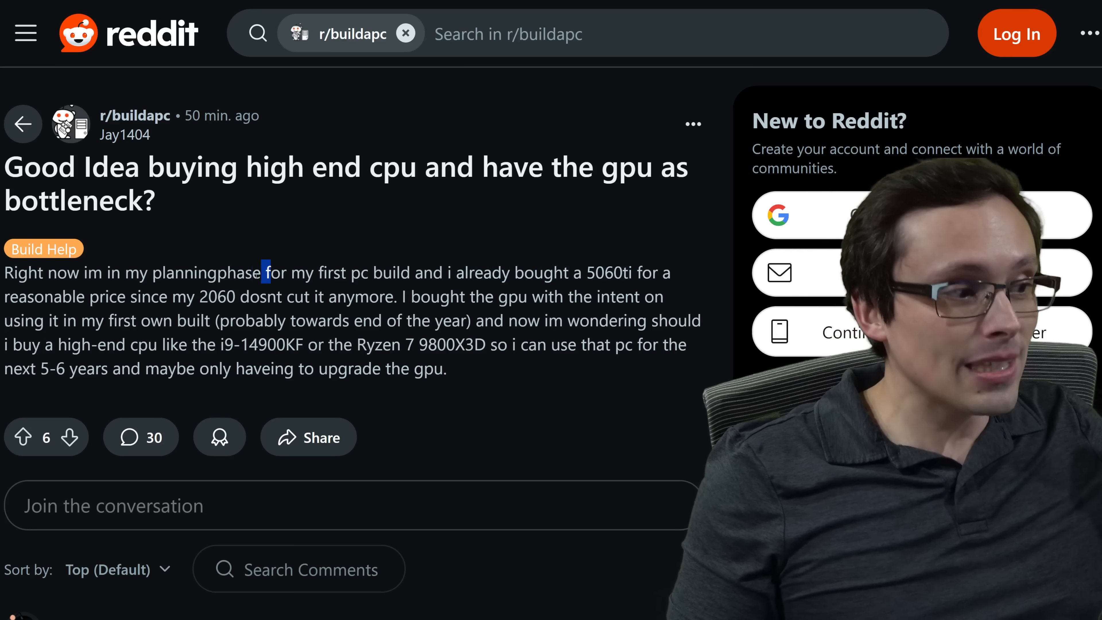
double_click(209, 273)
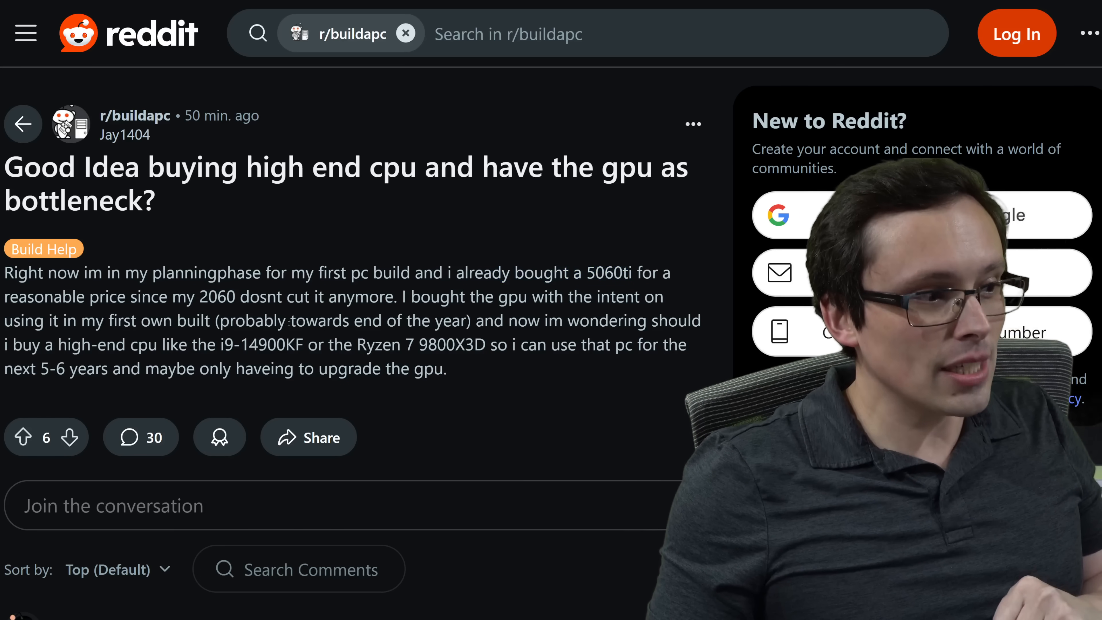
drag(147, 320, 468, 320)
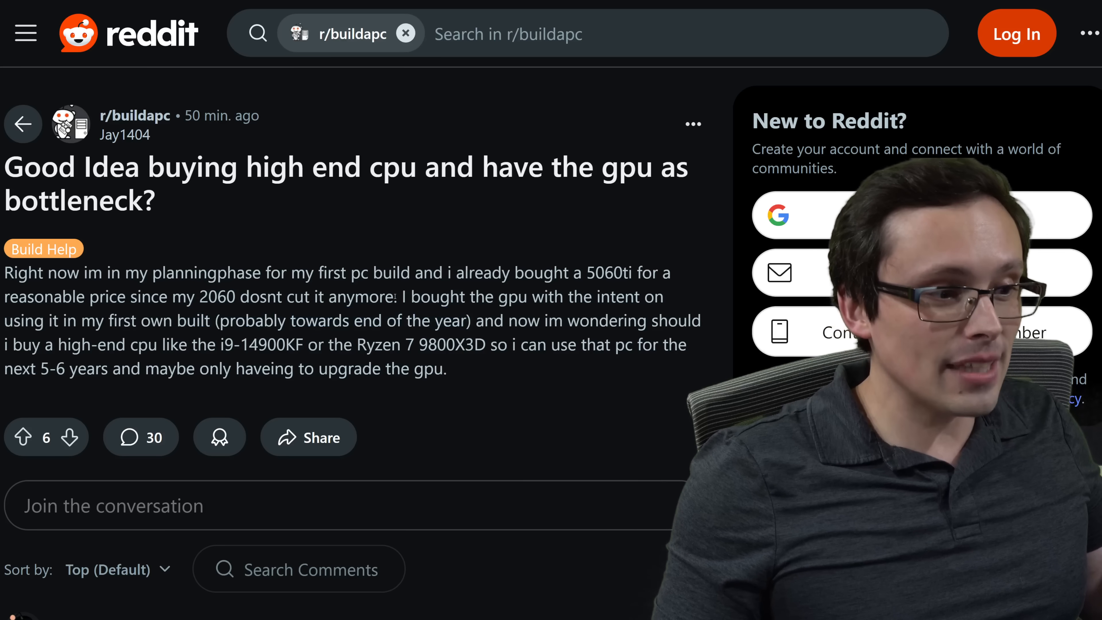
drag(381, 273, 621, 273)
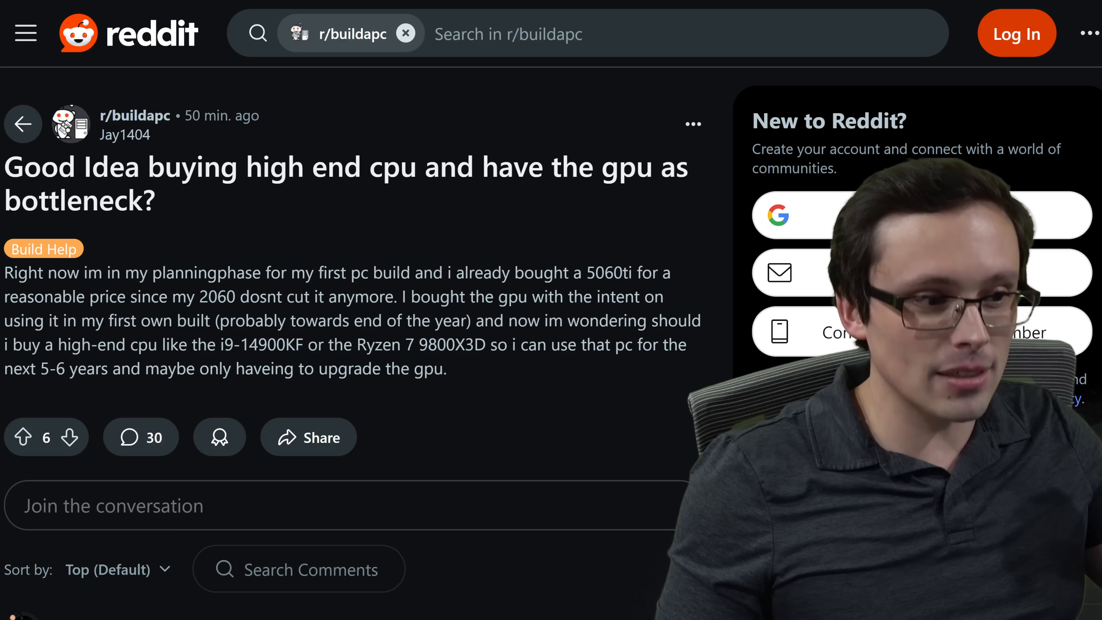
drag(399, 272, 671, 273)
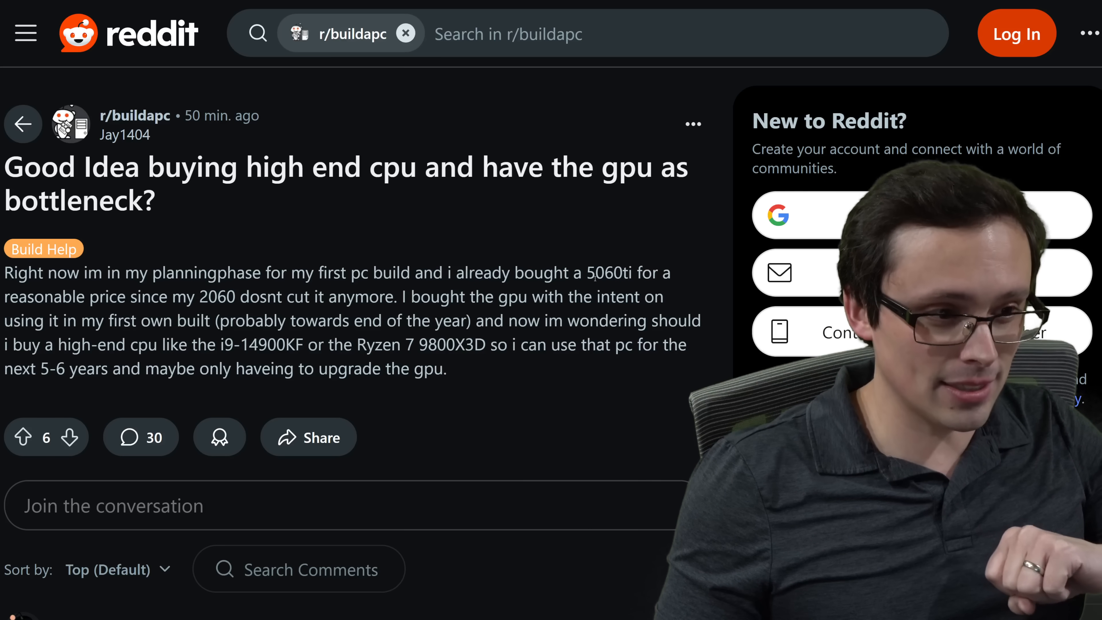
drag(486, 273, 632, 272)
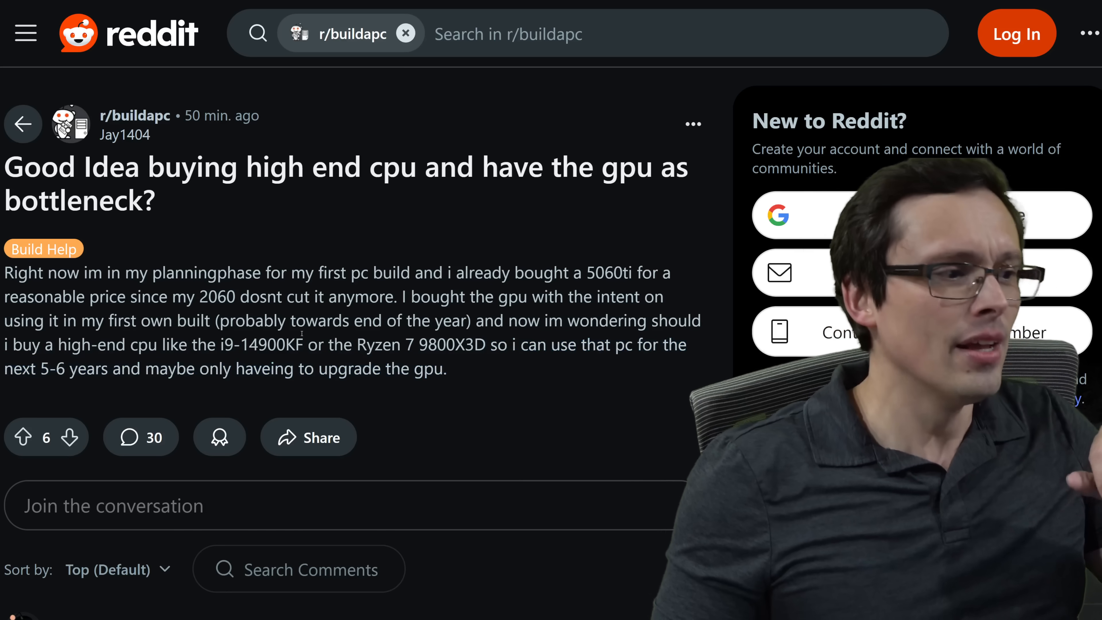
drag(162, 344, 485, 344)
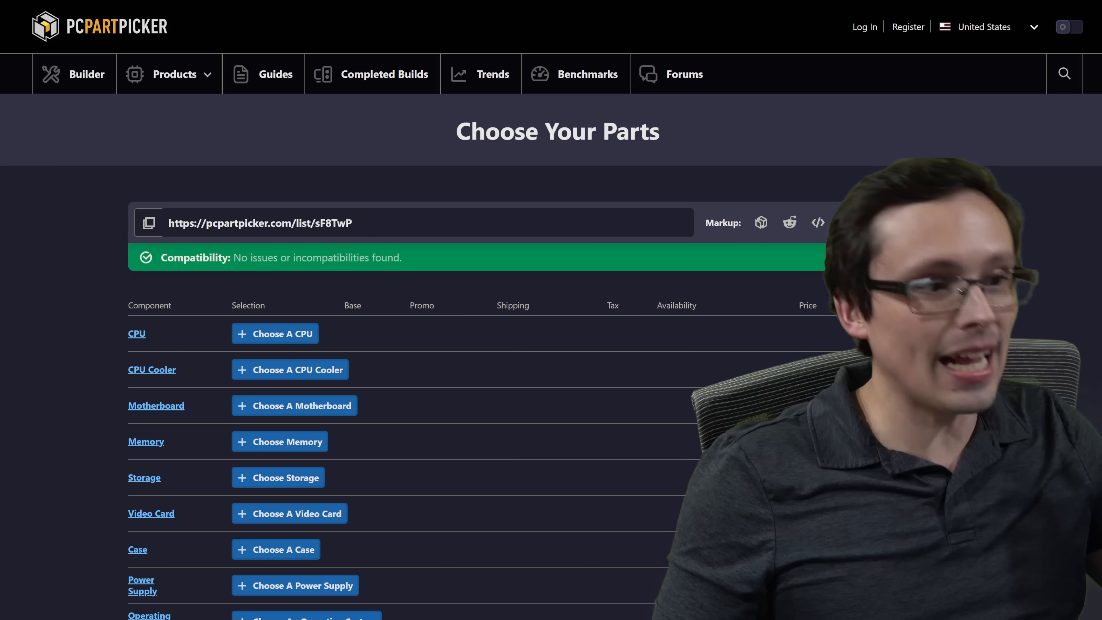
scroll(down, 3)
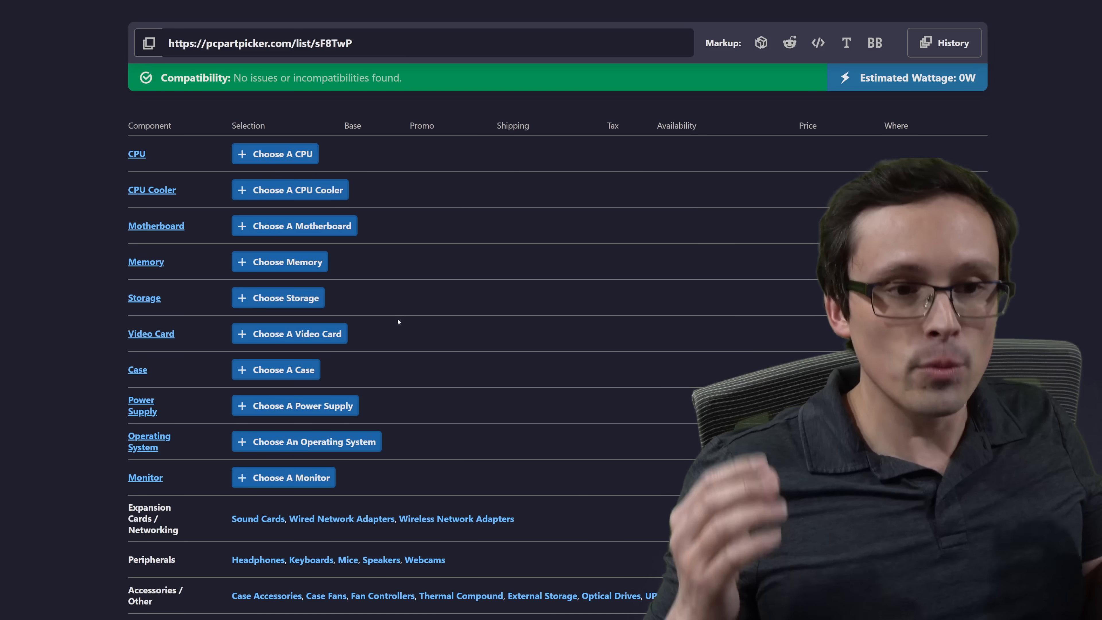
mouse_move(211, 183)
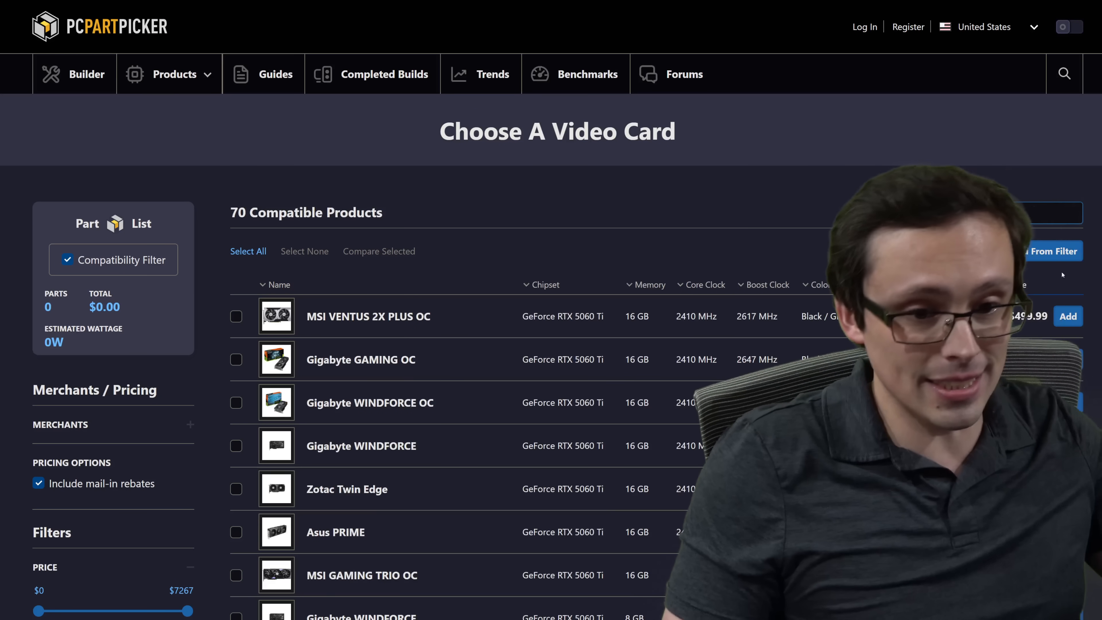
Search '5060 ti' and add the Zotac Twin Edge OC GeForce RTX 5060 Ti 16 GB card.
text(5060 ti)
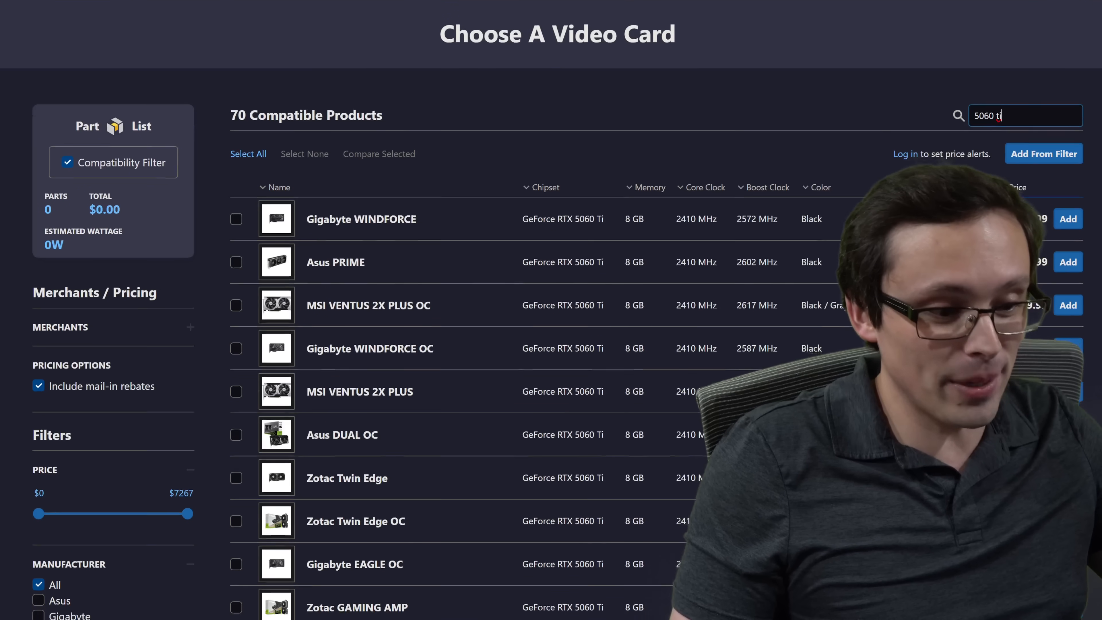
scroll(down, 3)
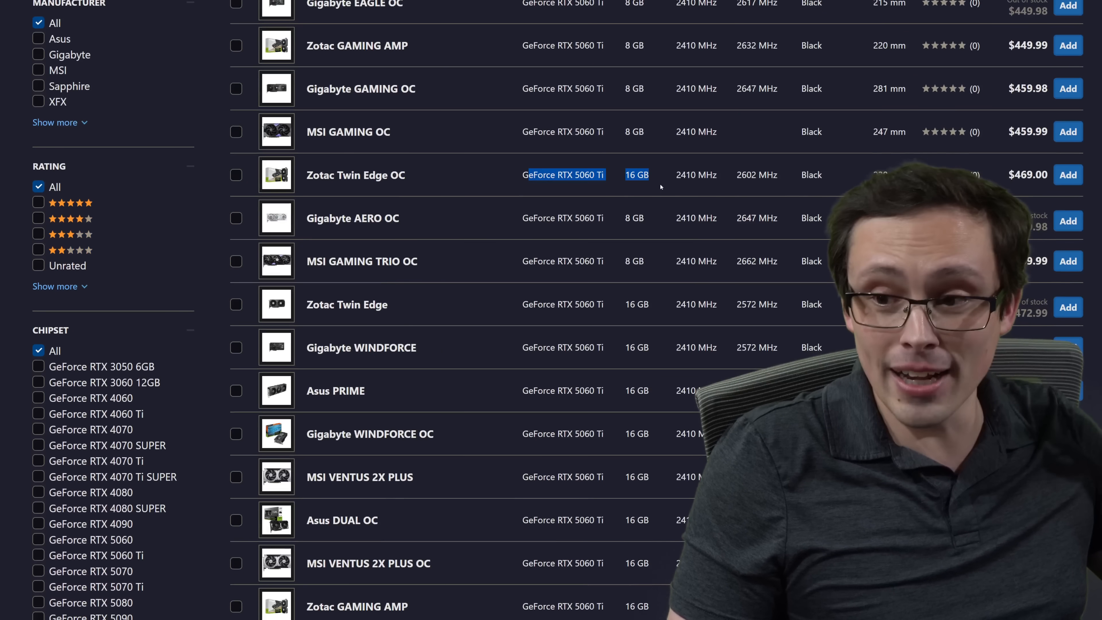
scroll(down, 3)
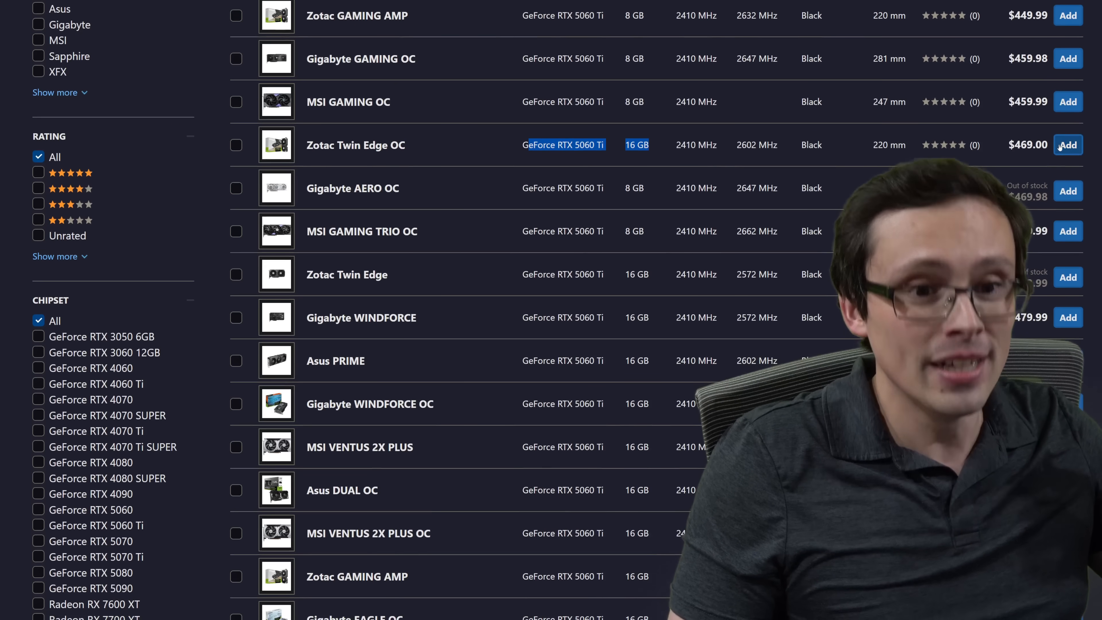
click(1067, 144)
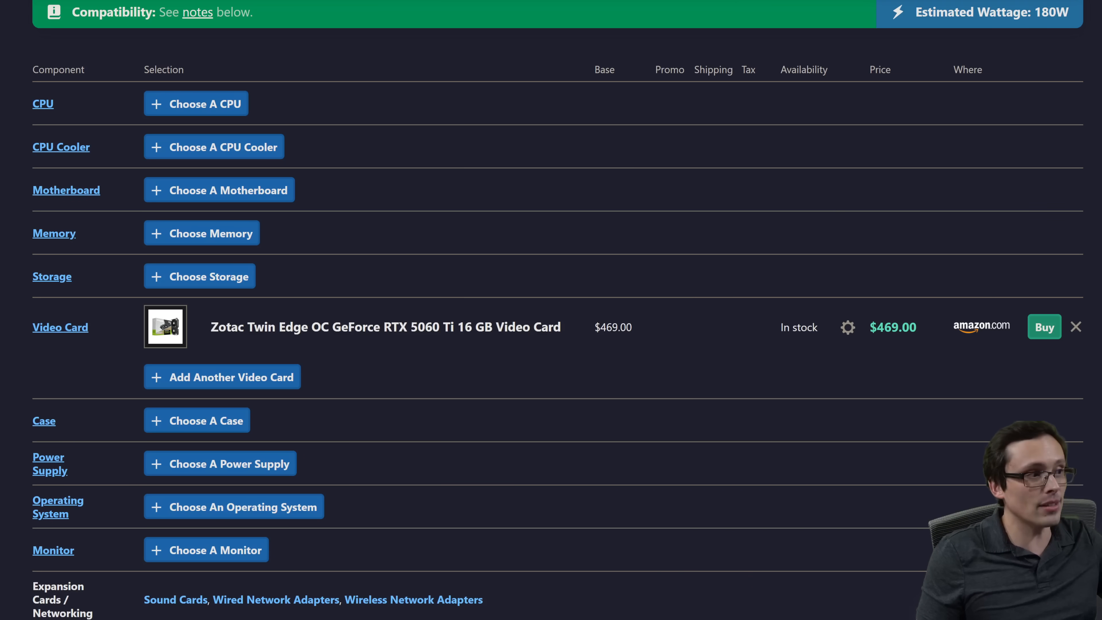
Search CPUs for '980', sort by price, and add the AMD Ryzen 7 9800X3D.
click(195, 104)
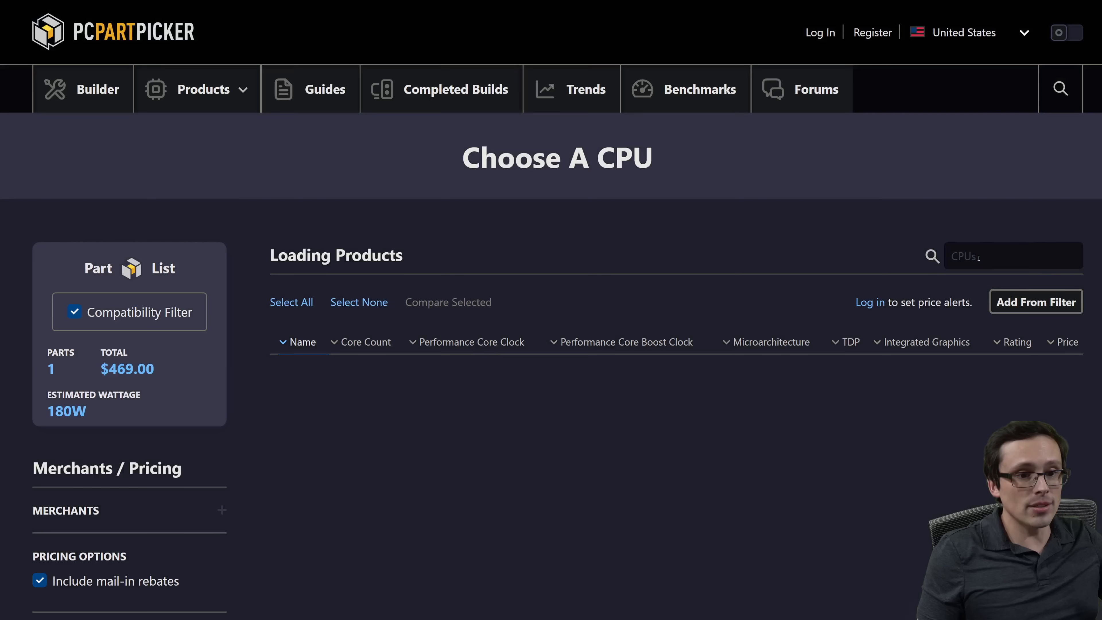
text(9800)
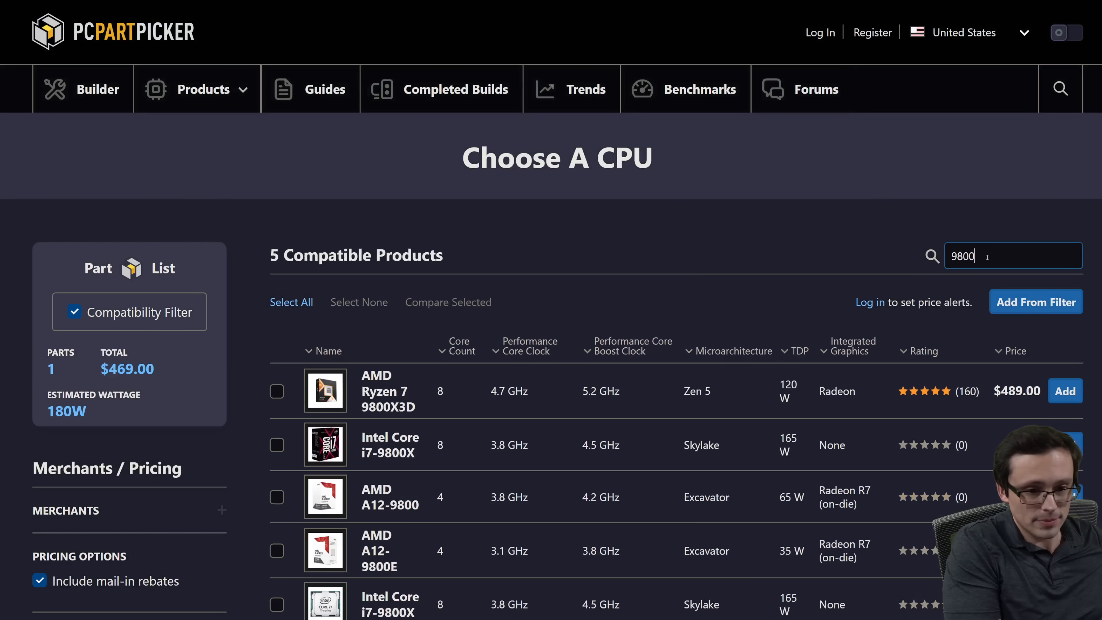
click(1013, 351)
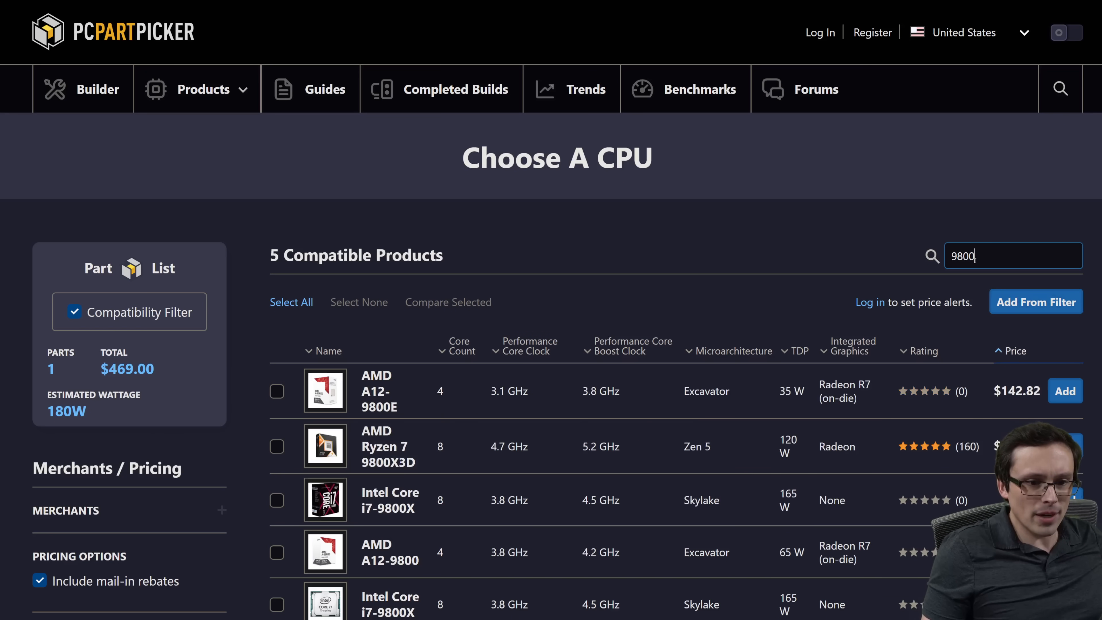
scroll(down, 3)
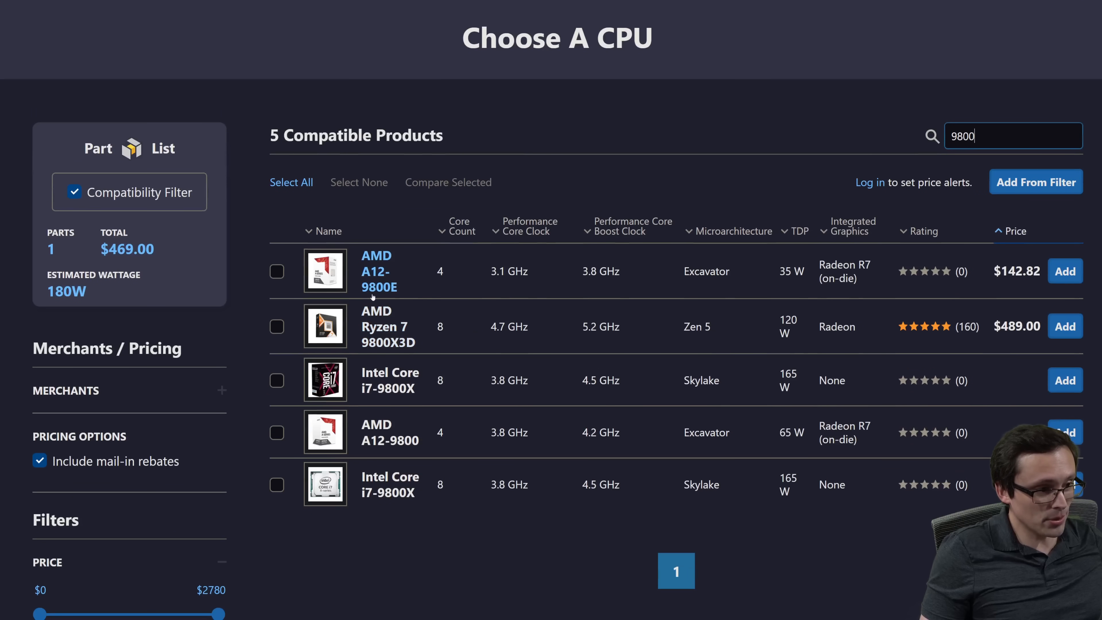
scroll(down, 3)
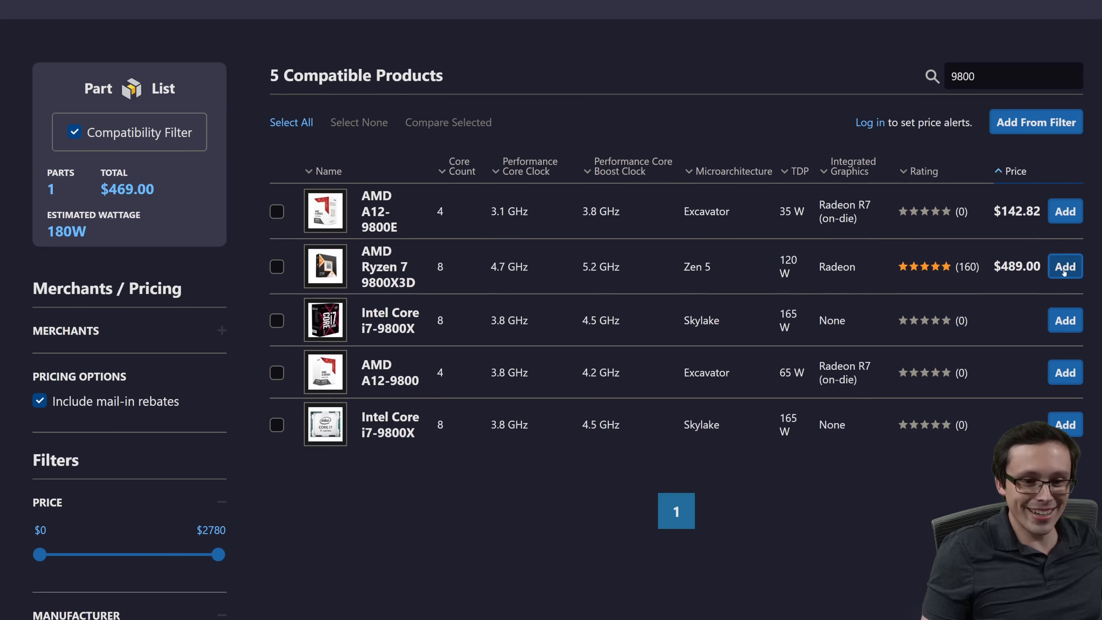
click(1065, 266)
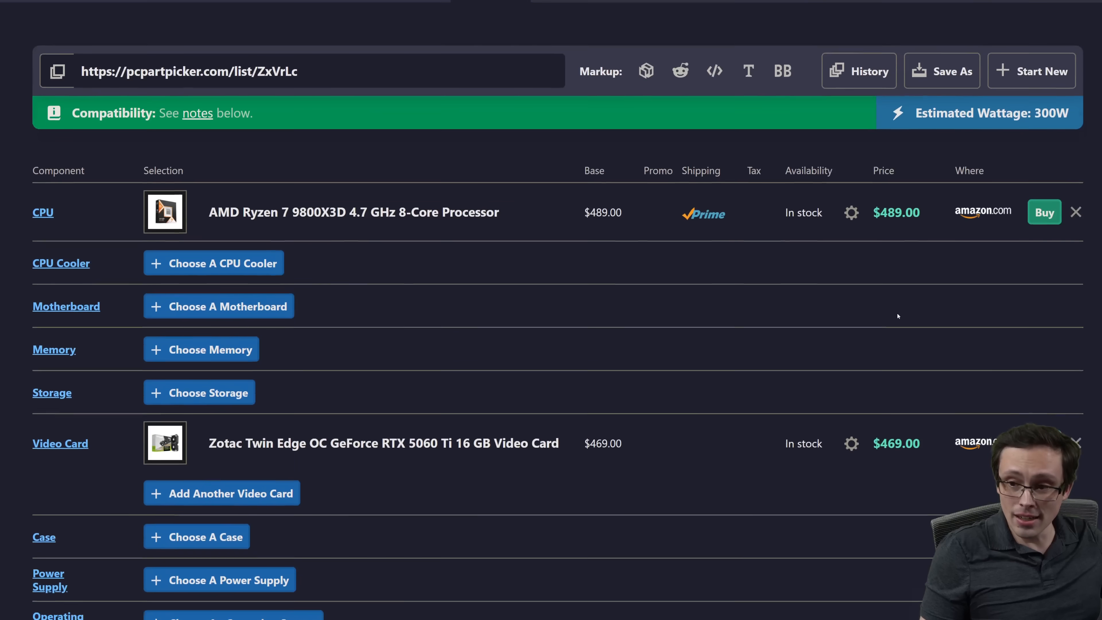
scroll(down, 3)
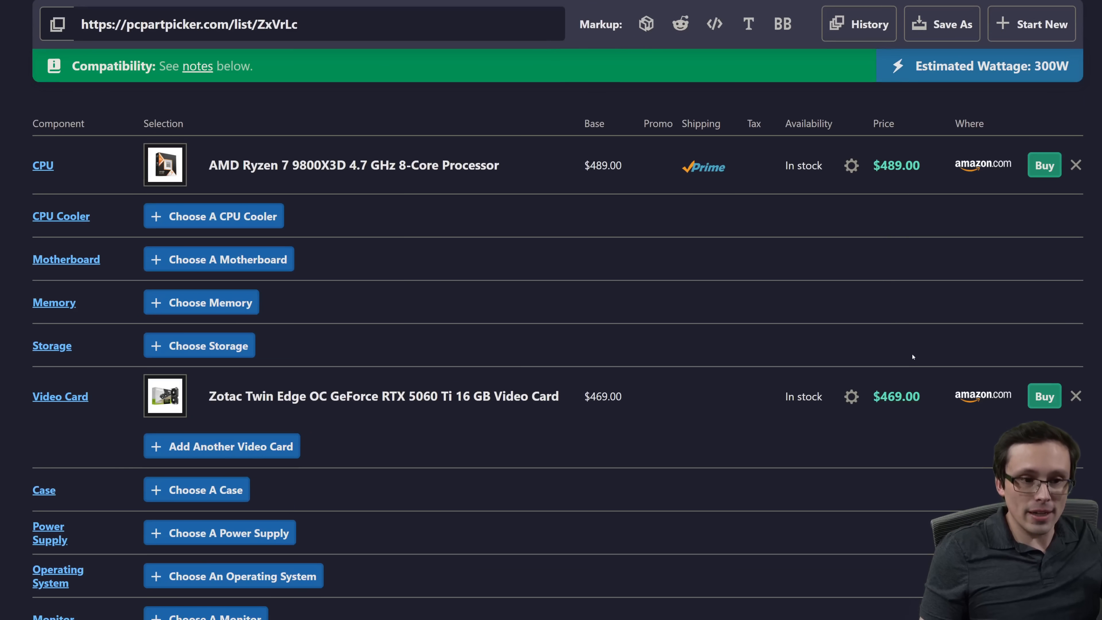
scroll(down, 3)
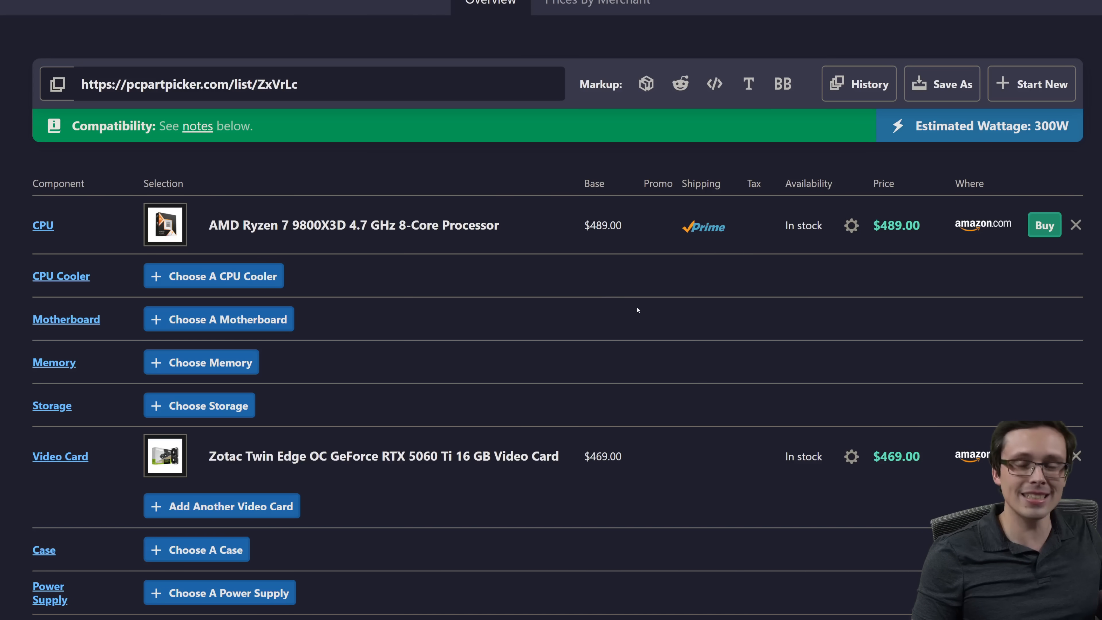
mouse_move(605, 304)
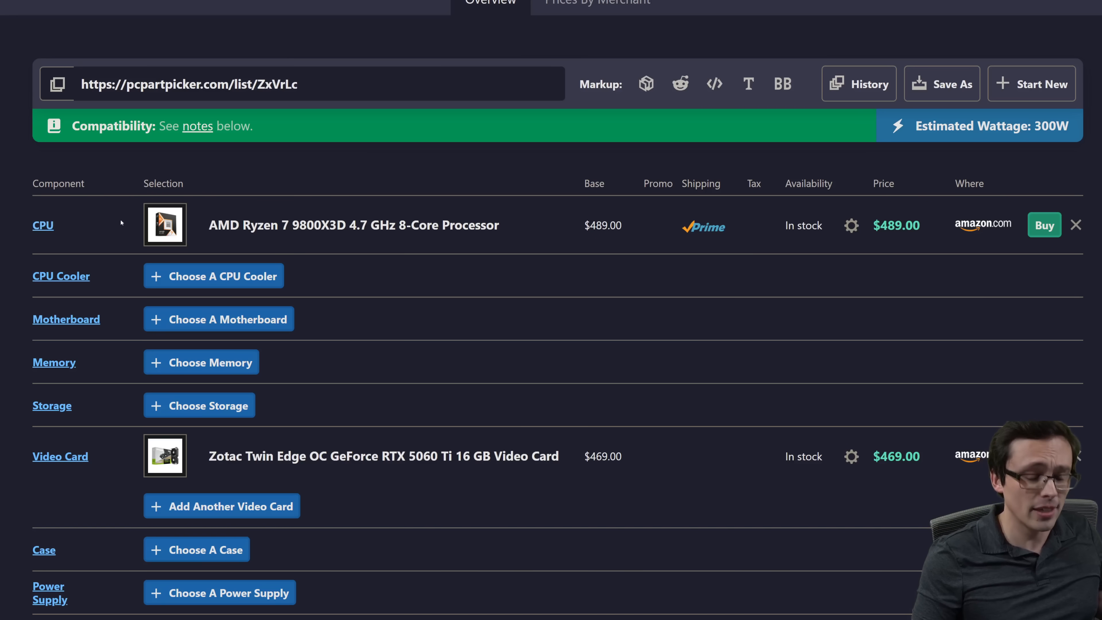
mouse_move(678, 470)
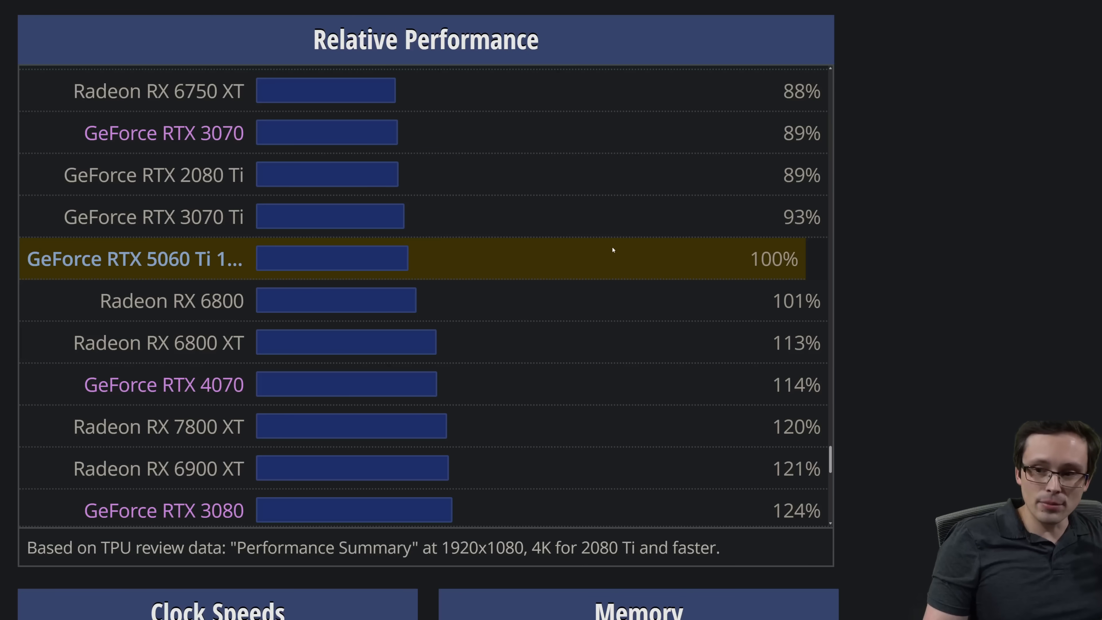
mouse_move(988, 285)
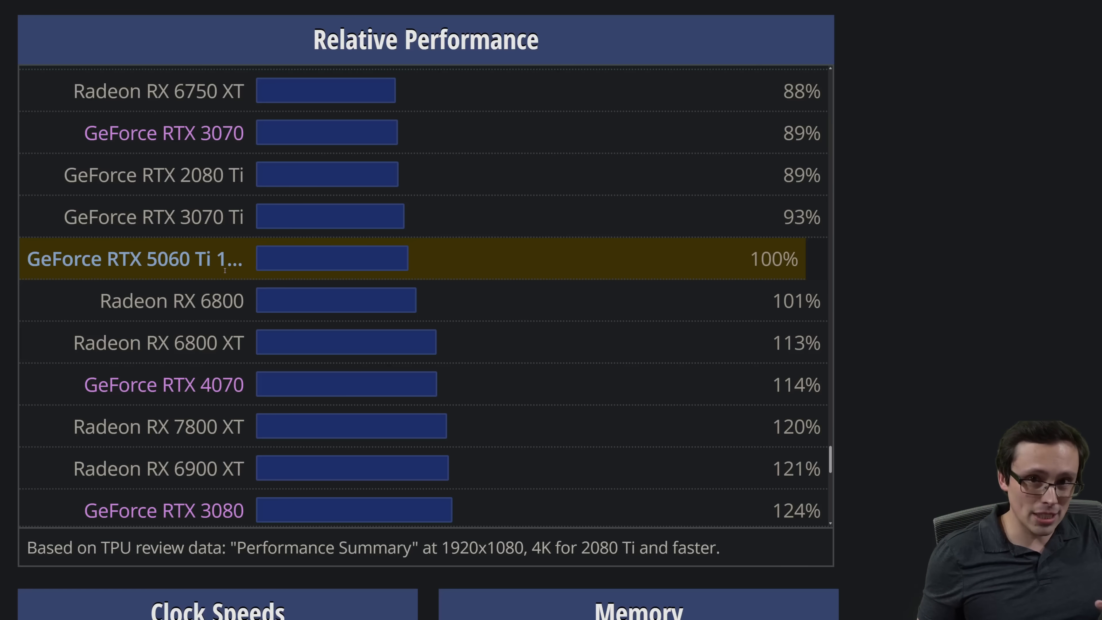
mouse_move(307, 298)
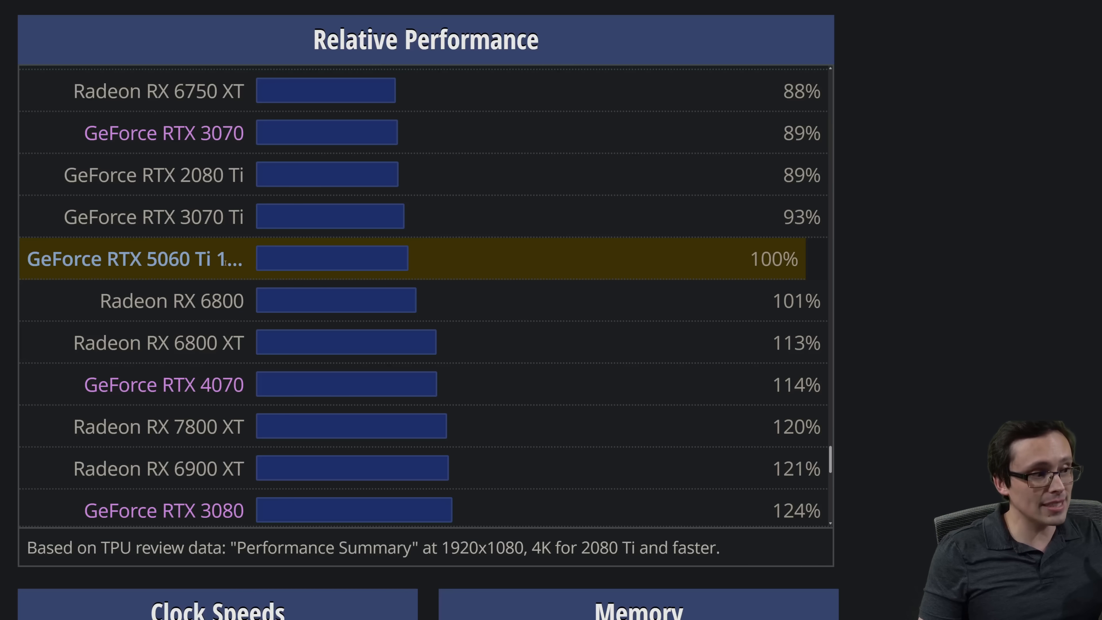
Mark the RTX 5060 Ti's 100% baseline and scroll the Relative Performance chart past the 5070 and 5070 Ti.
double_click(773, 259)
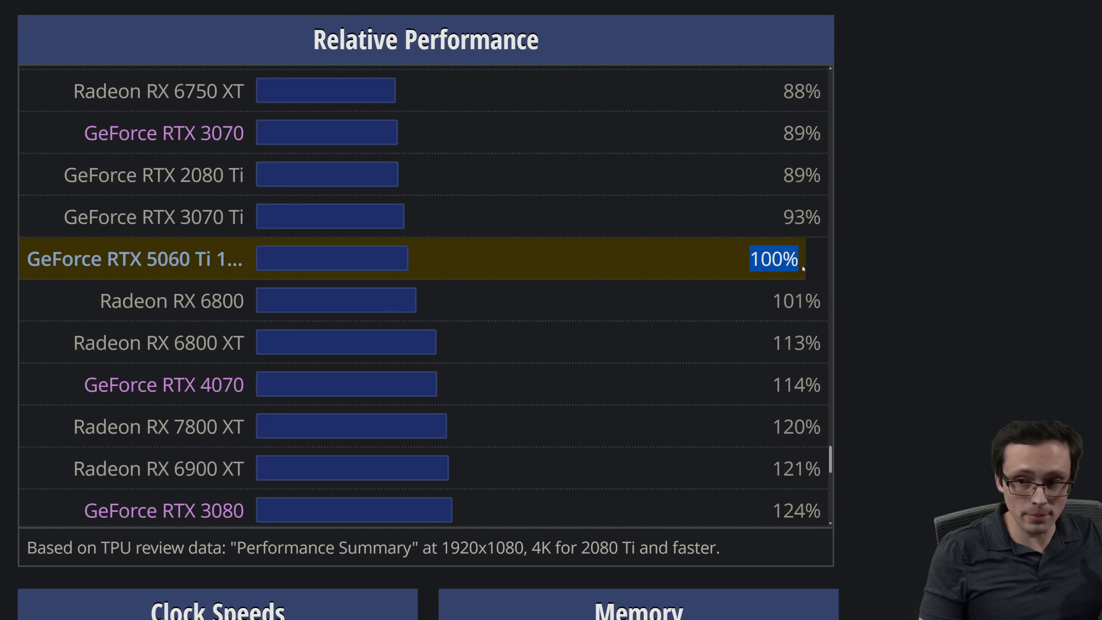
scroll(down, 3)
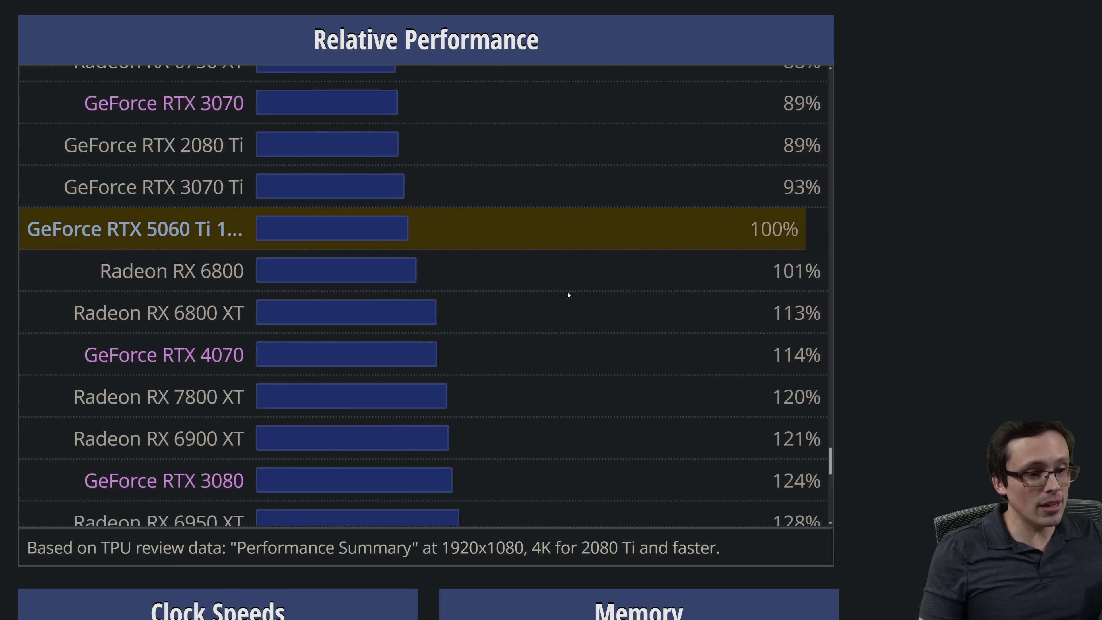
scroll(down, 3)
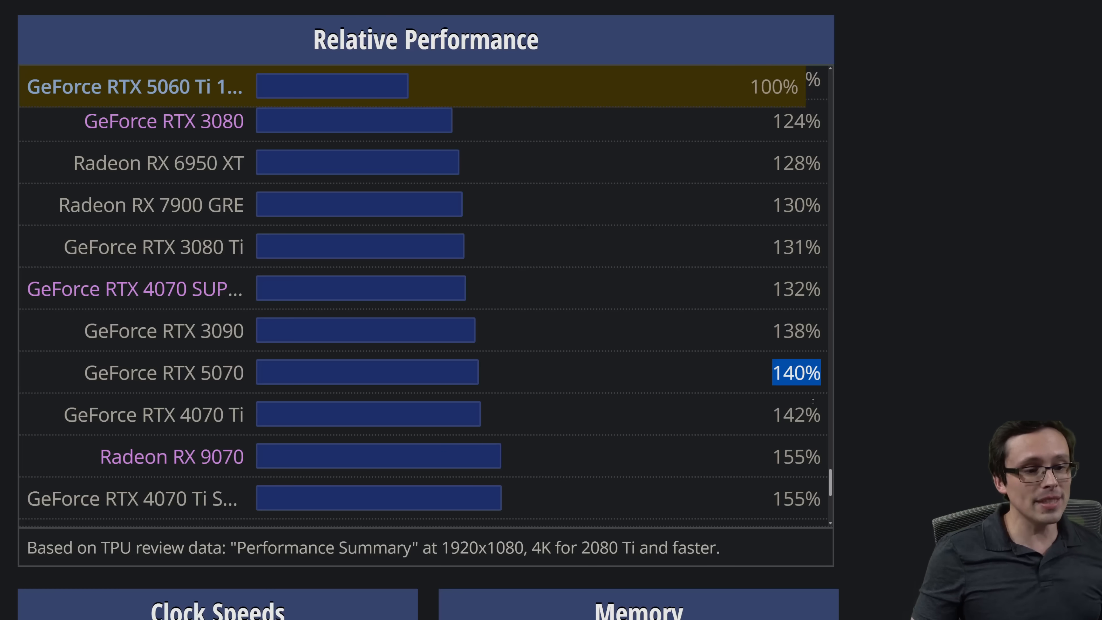
mouse_move(824, 399)
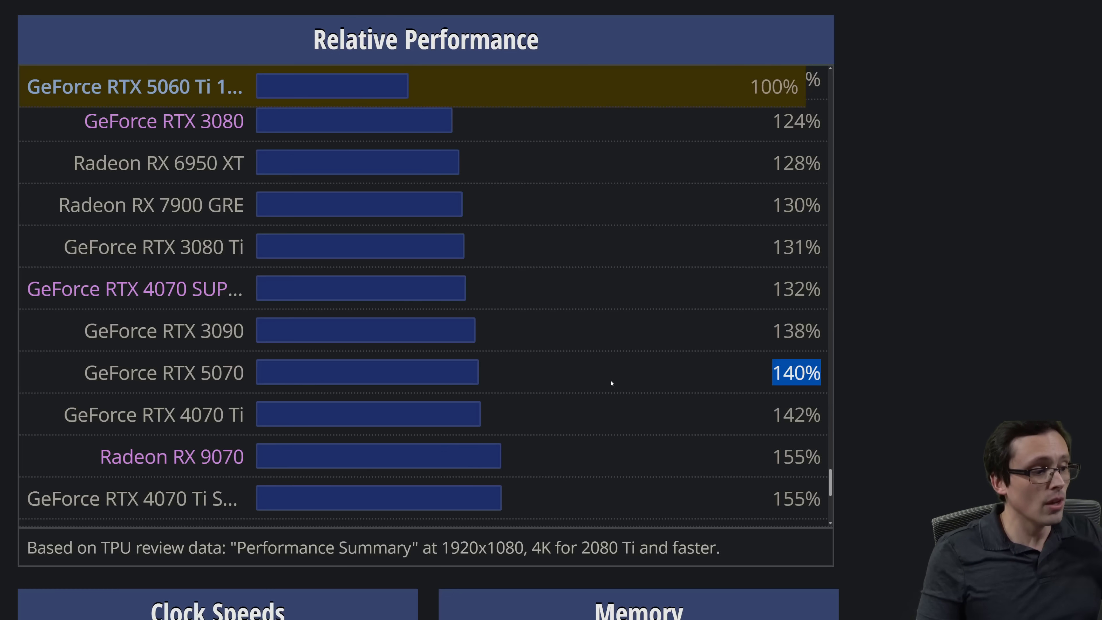
scroll(down, 3)
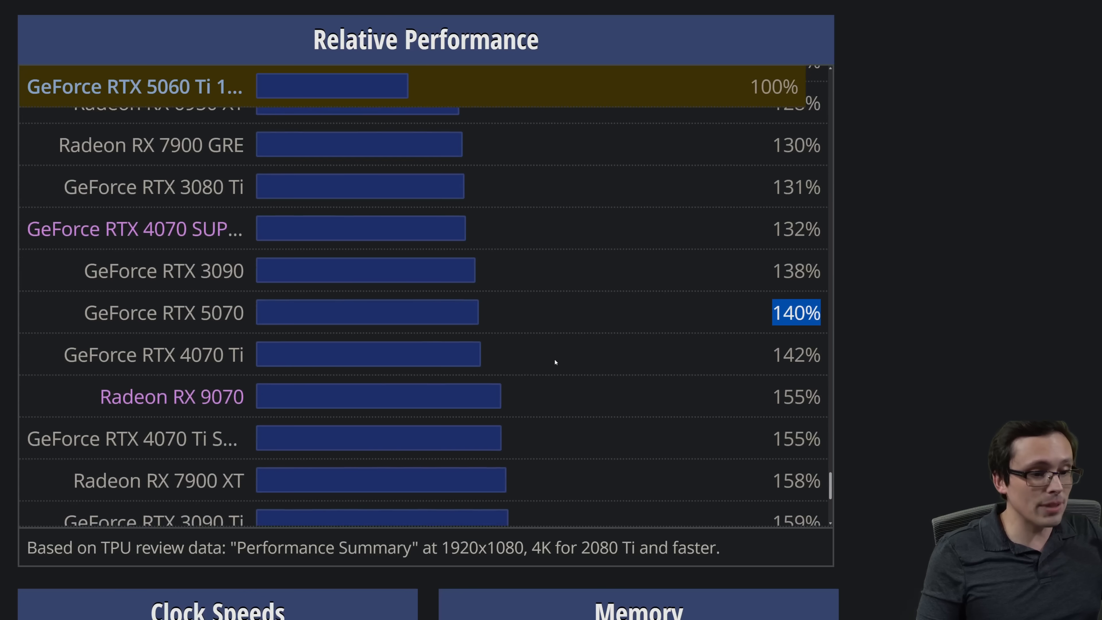
scroll(down, 3)
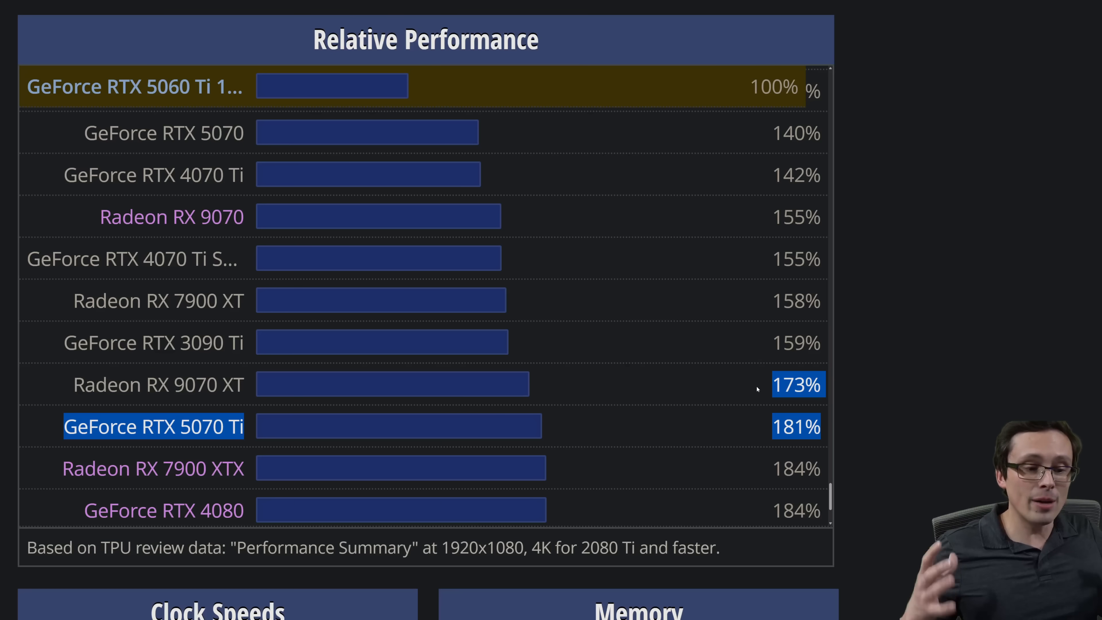
mouse_move(703, 240)
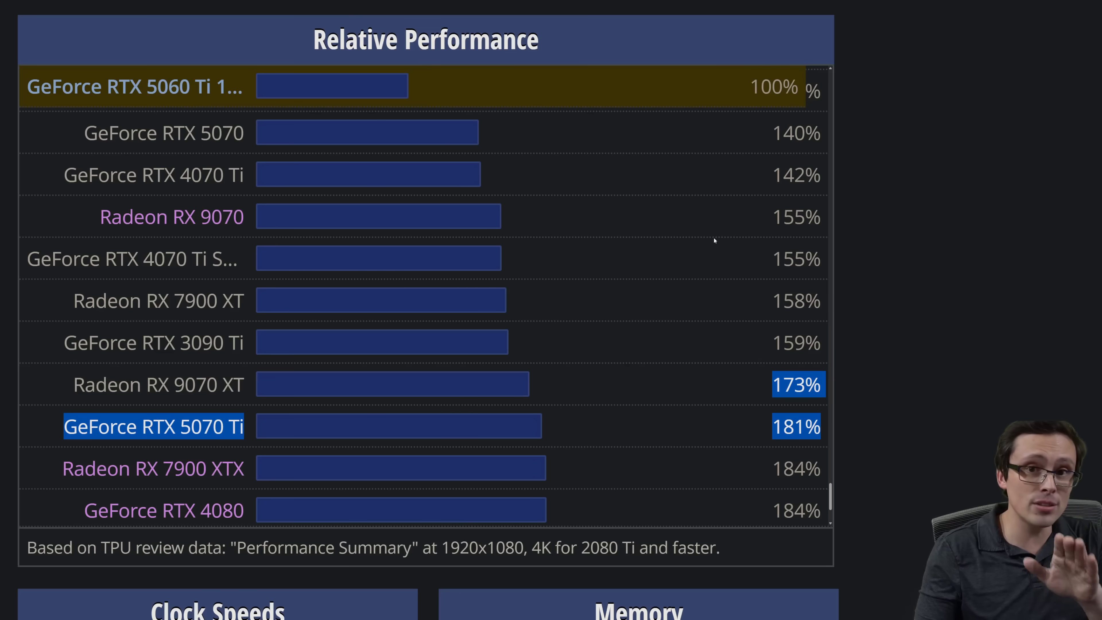
mouse_move(642, 255)
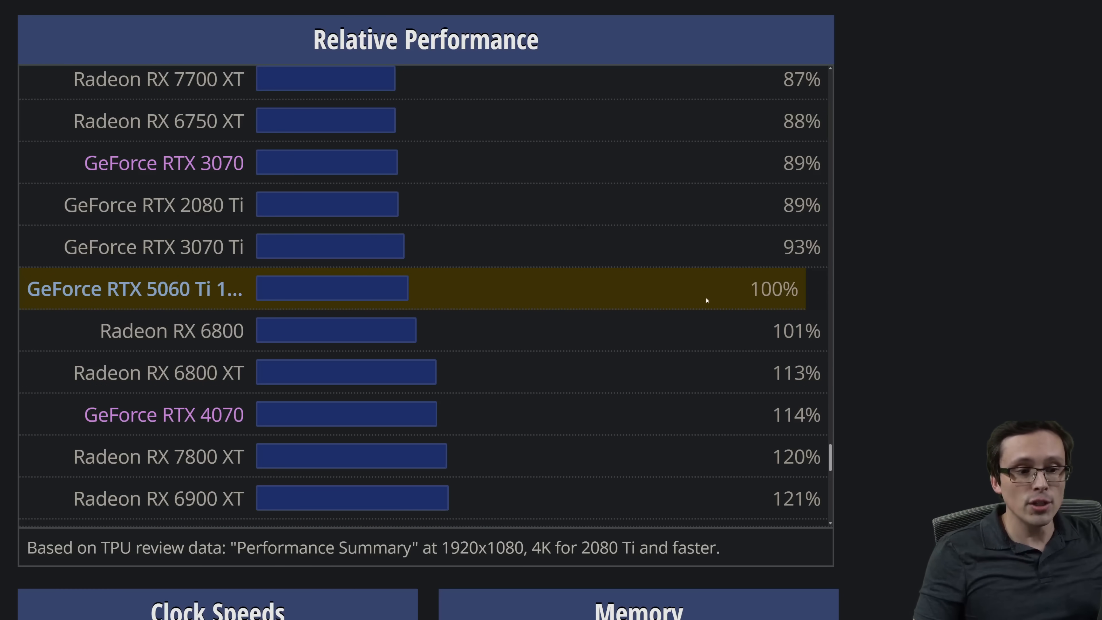
scroll(down, 3)
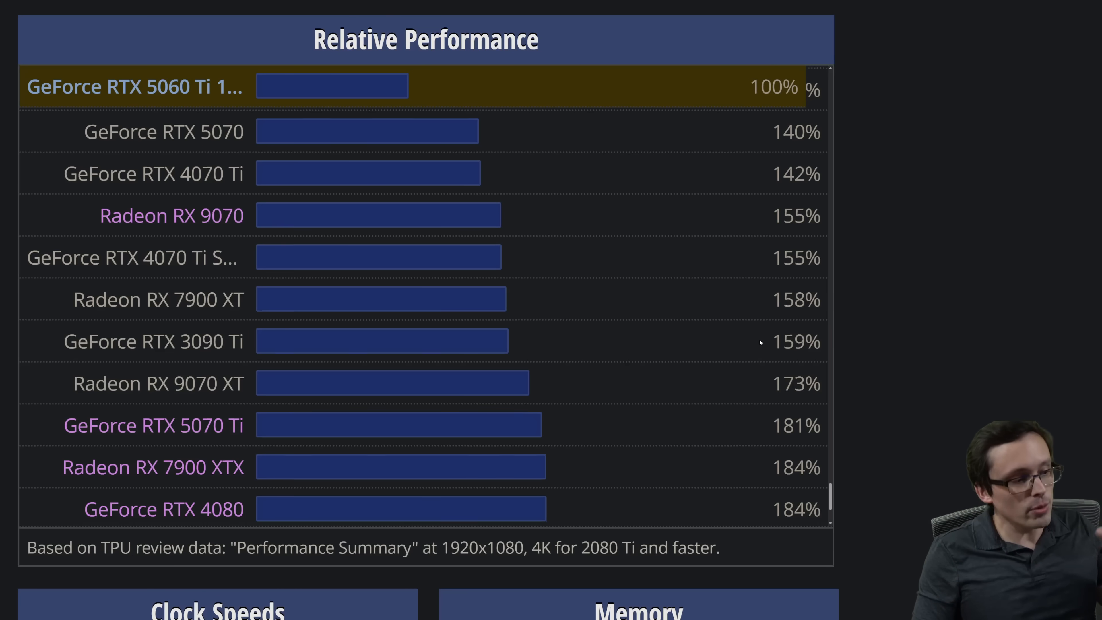
scroll(down, 3)
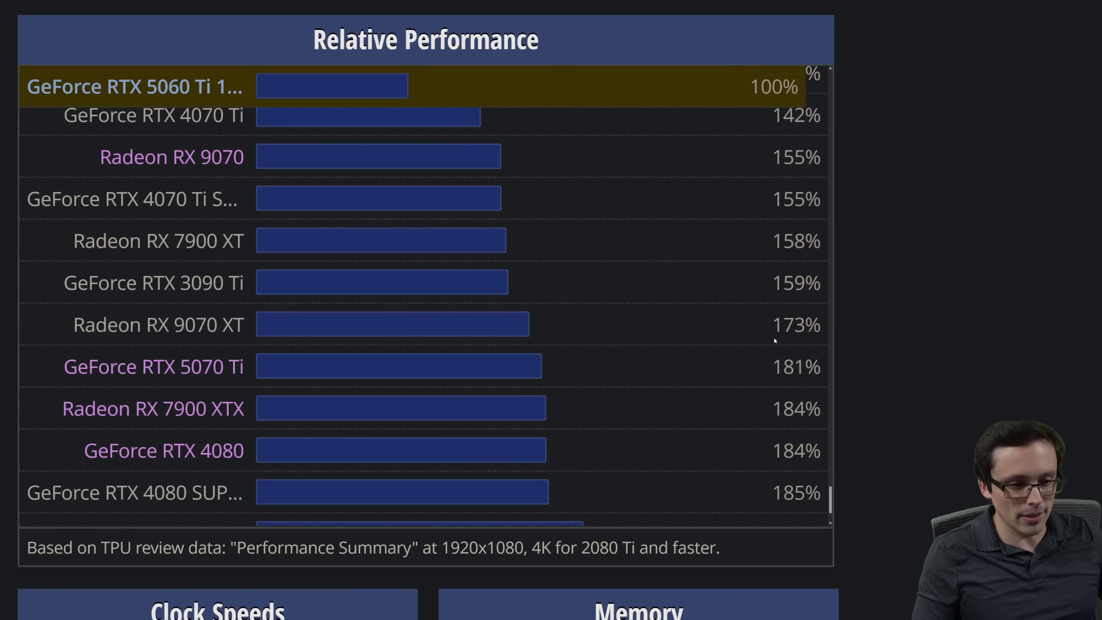
mouse_move(754, 191)
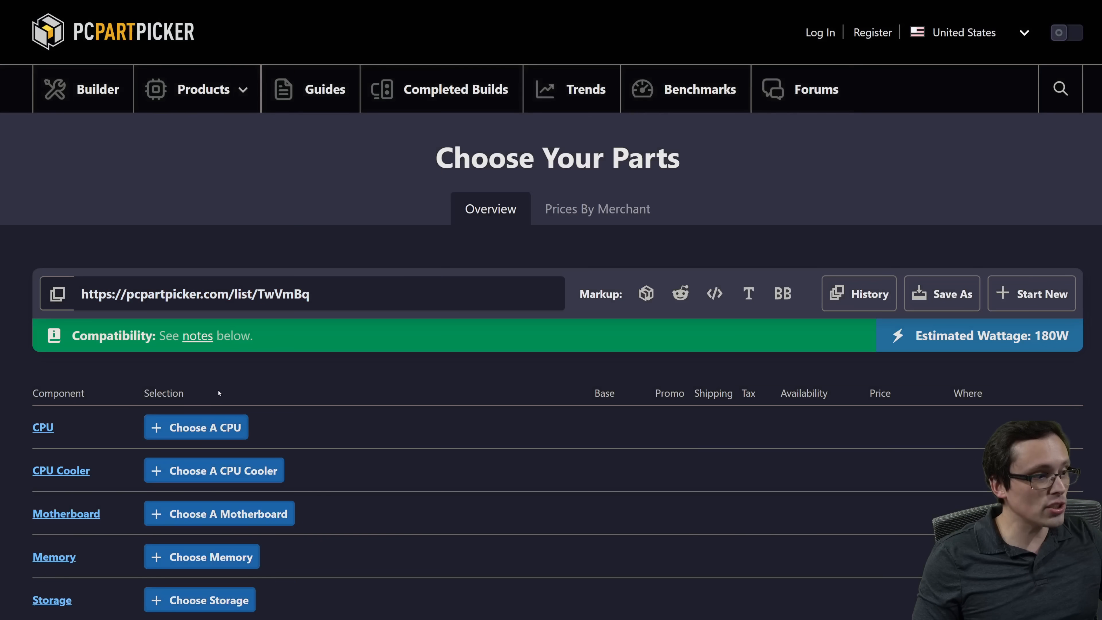
Search CPUs for 'ryzen 970' and add the AMD Ryzen 7 9700X to the list.
click(196, 427)
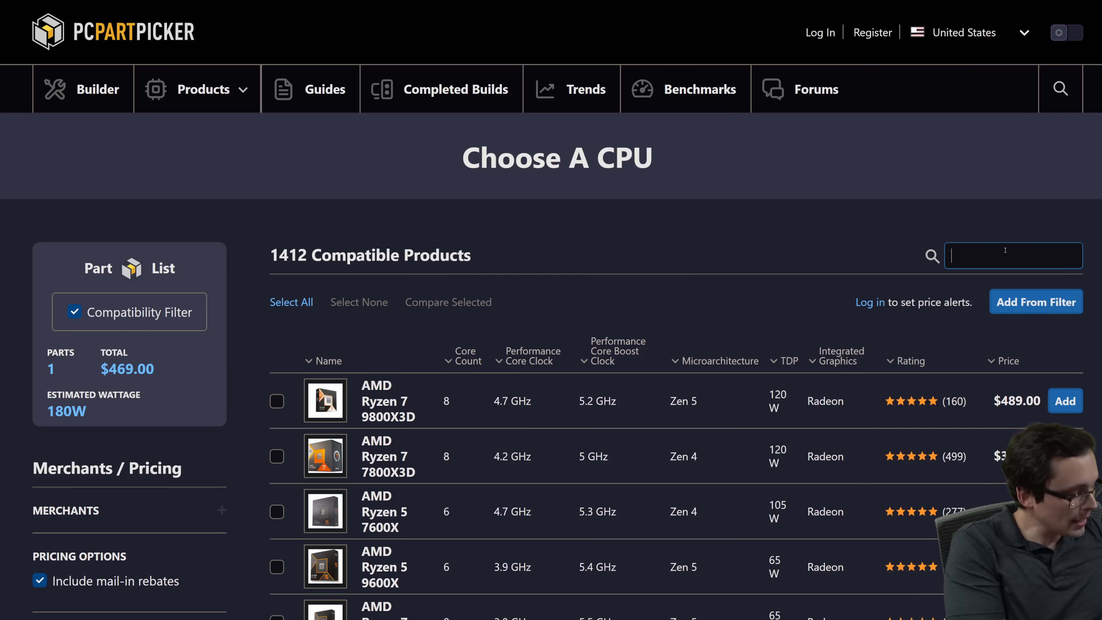
text(ryzen)
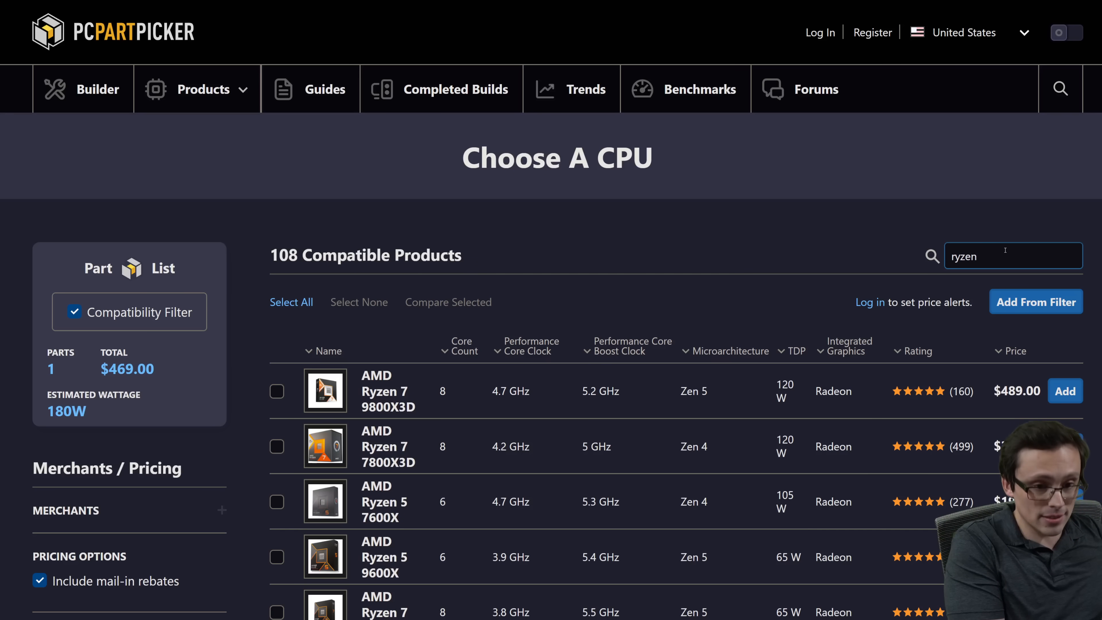
text(9700)
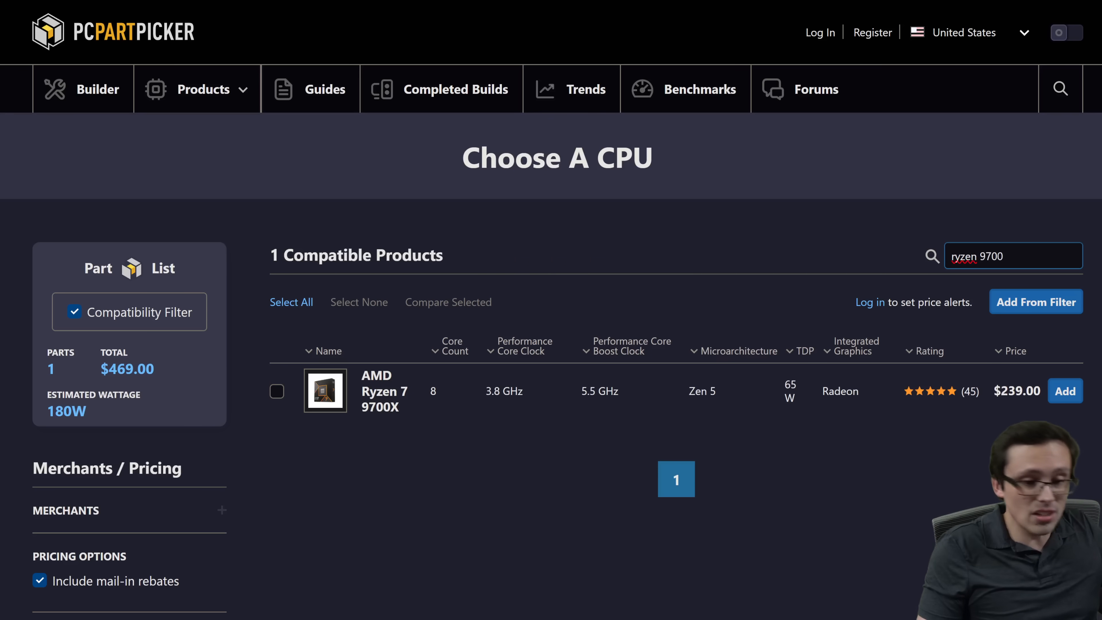
scroll(down, 3)
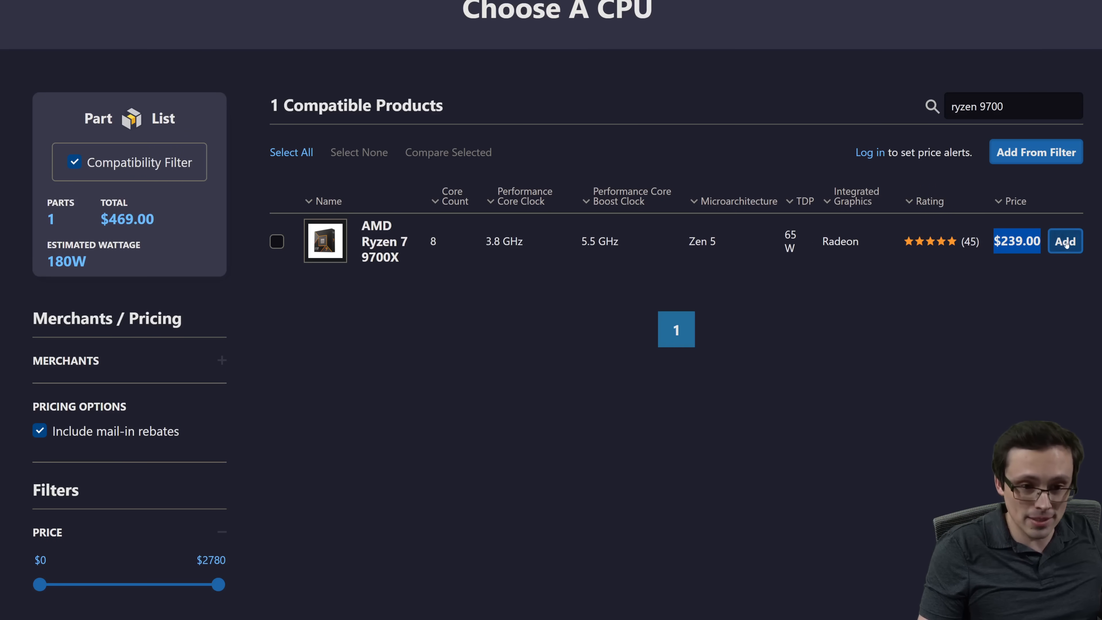
click(1064, 241)
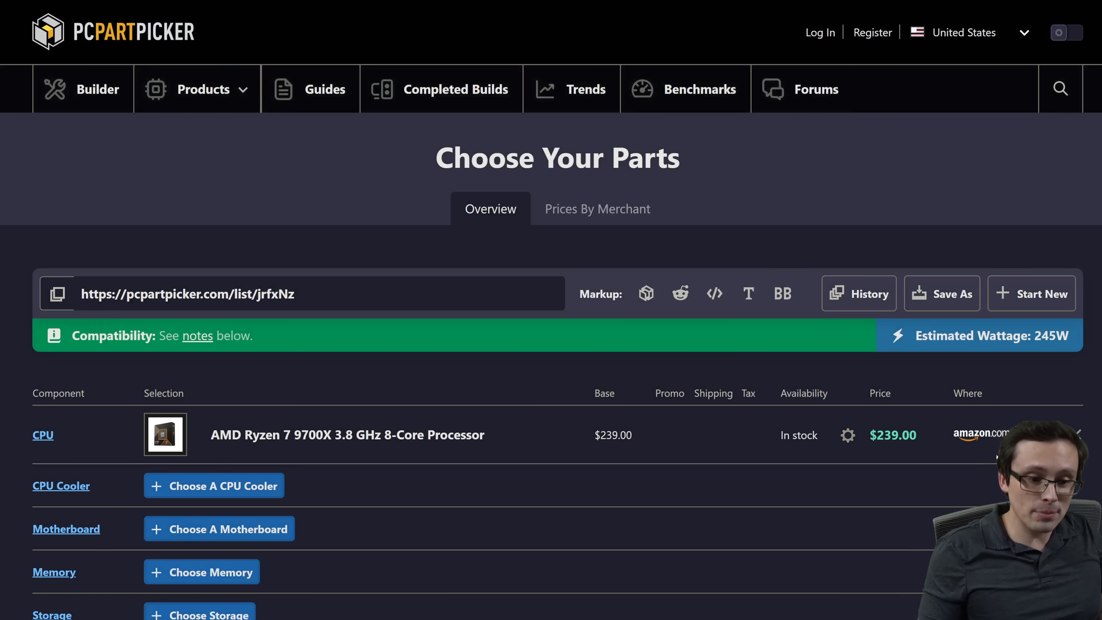
Remove the RTX 5060 Ti from the list and start choosing a new video card.
scroll(down, 3)
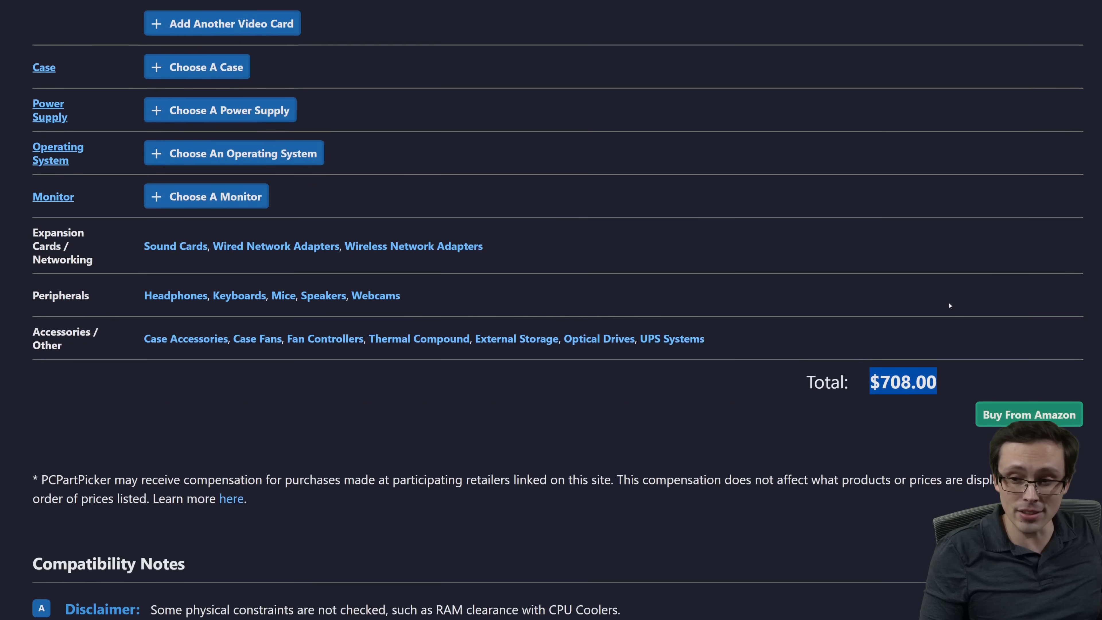
scroll(down, 3)
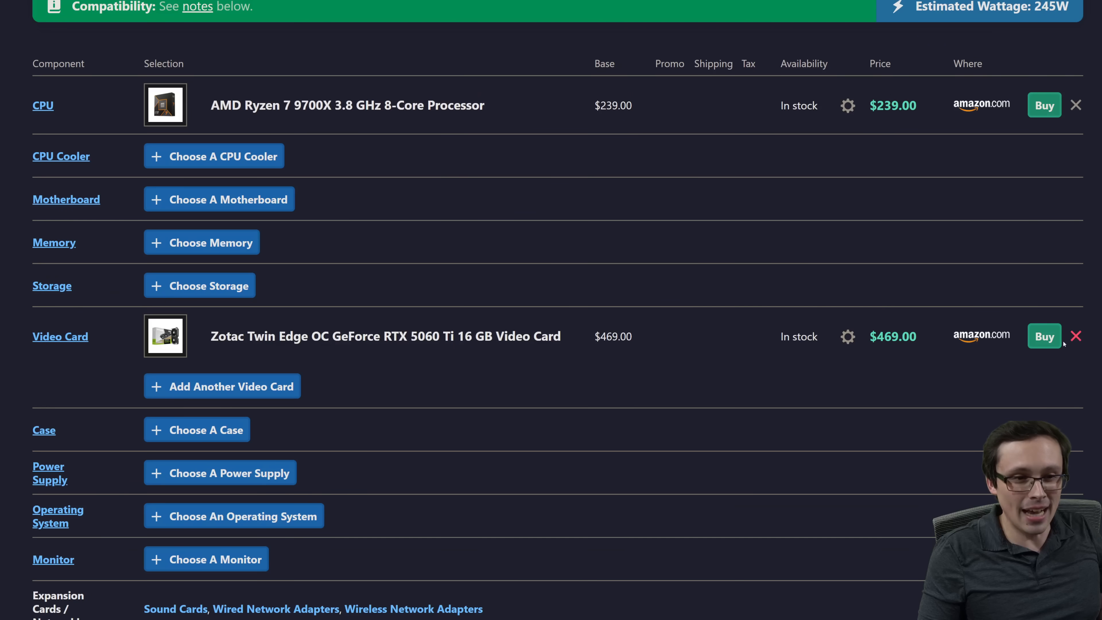
click(1076, 336)
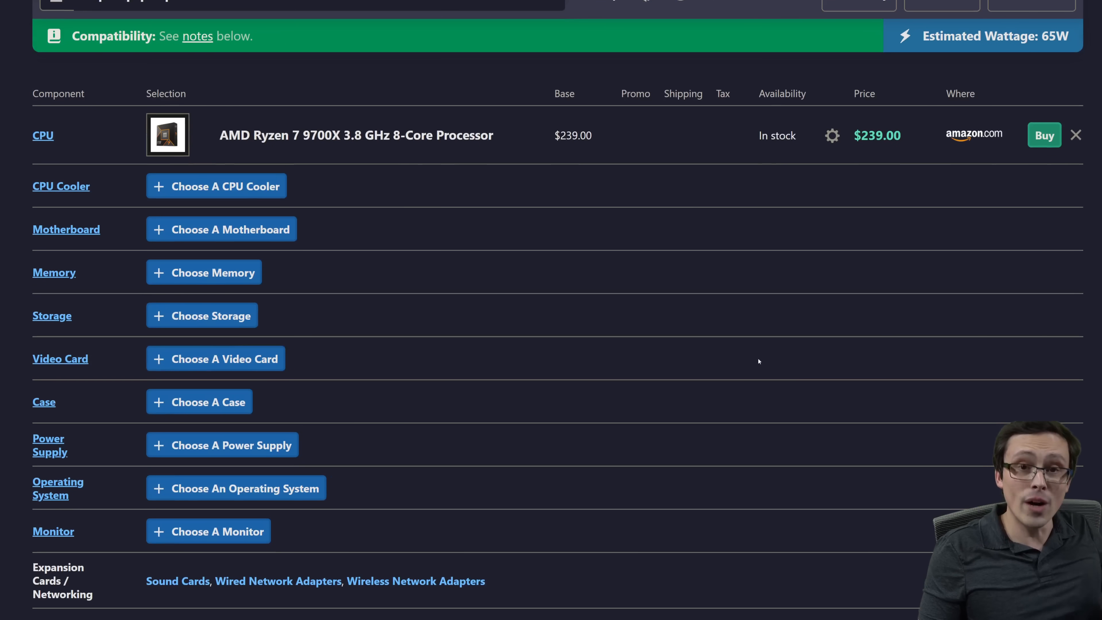
double_click(573, 136)
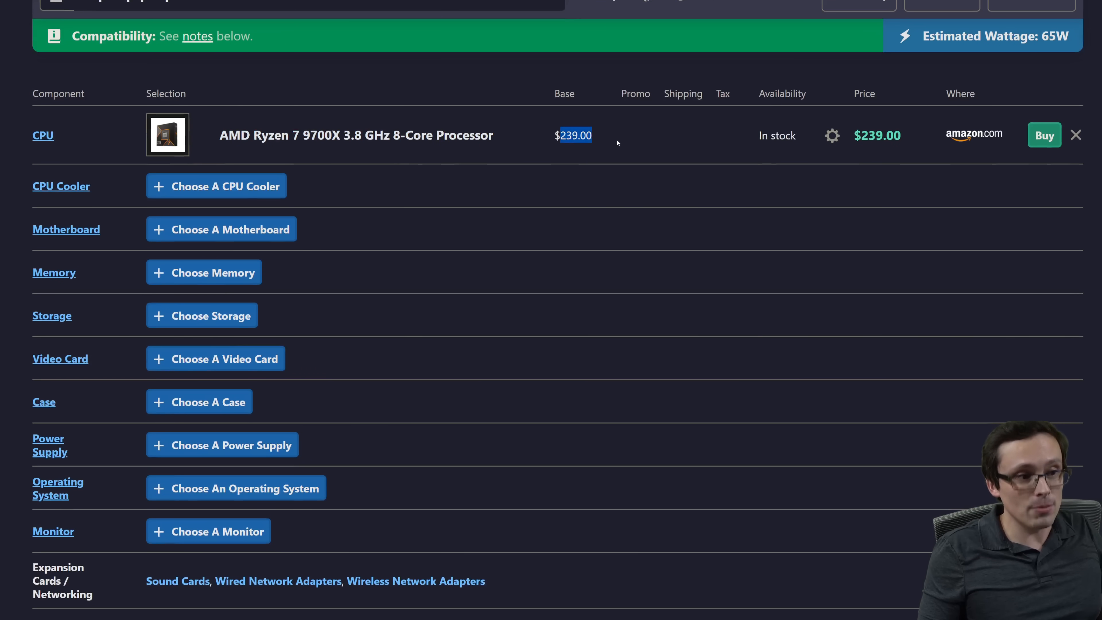
click(215, 358)
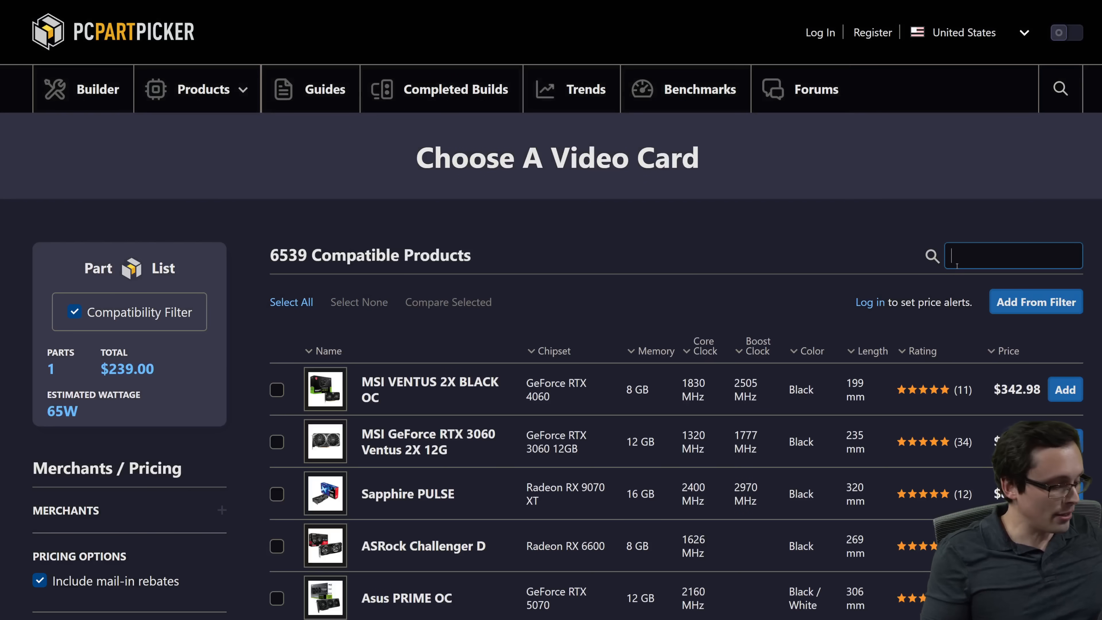
Search '50' and add the Zotac GAMING SOLID CORE GeForce RTX 5070 Ti 16 GB card.
text(5070 ti)
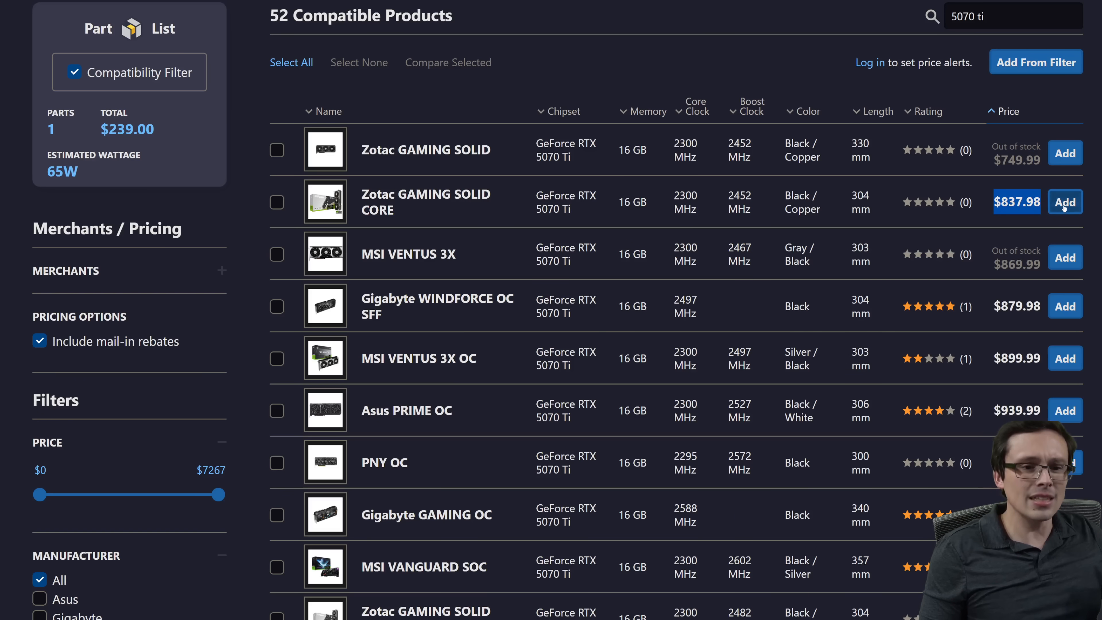
click(1065, 201)
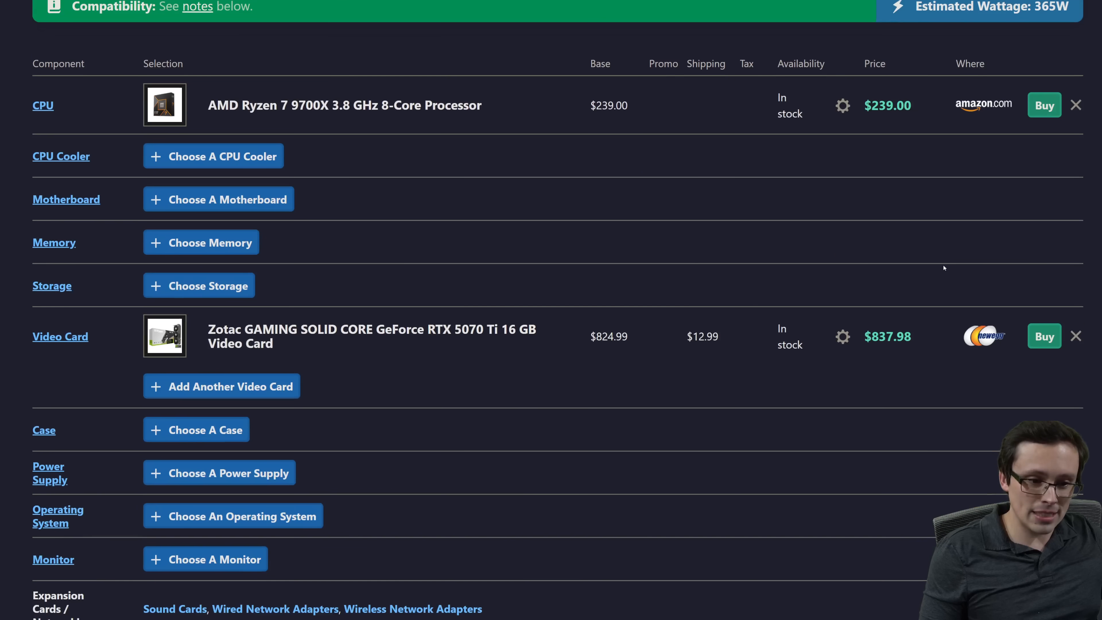
scroll(down, 3)
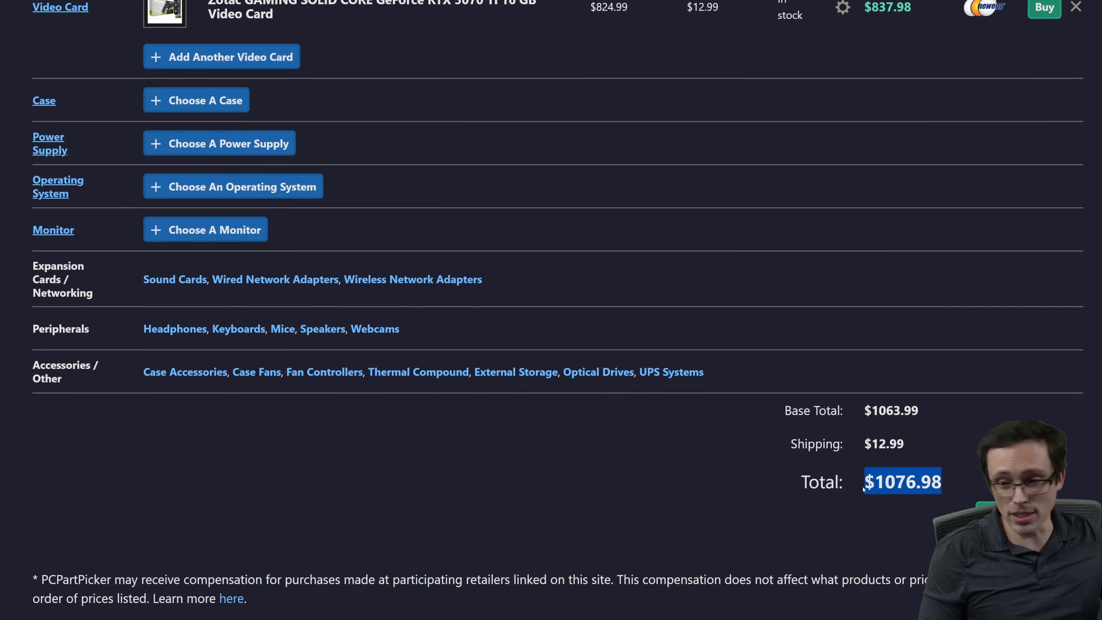
scroll(up, 3)
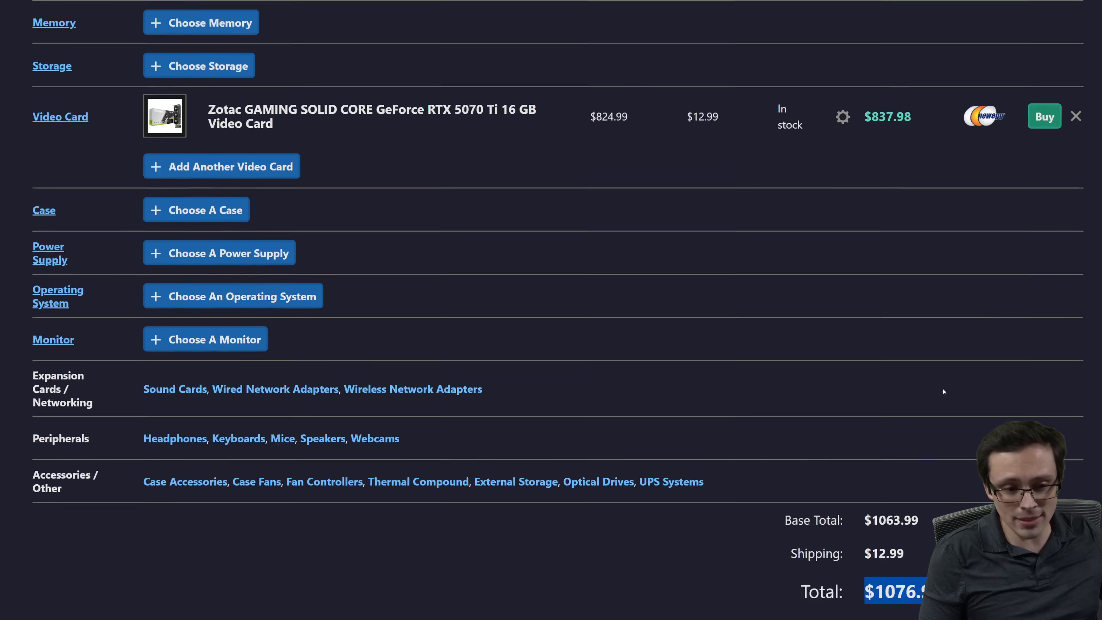
scroll(up, 3)
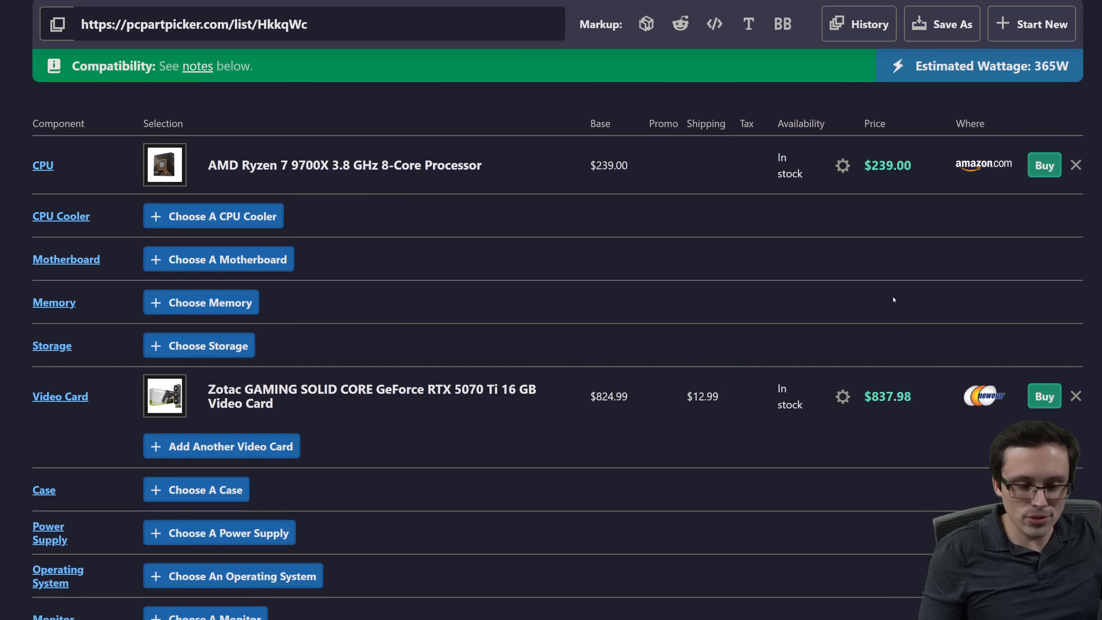
mouse_move(876, 303)
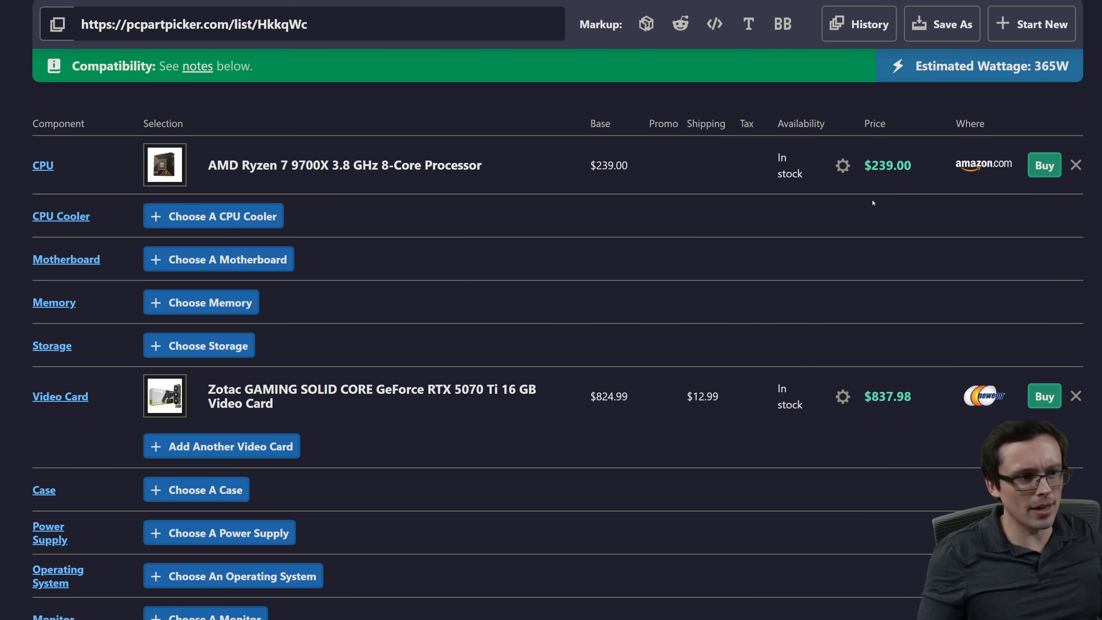
mouse_move(941, 282)
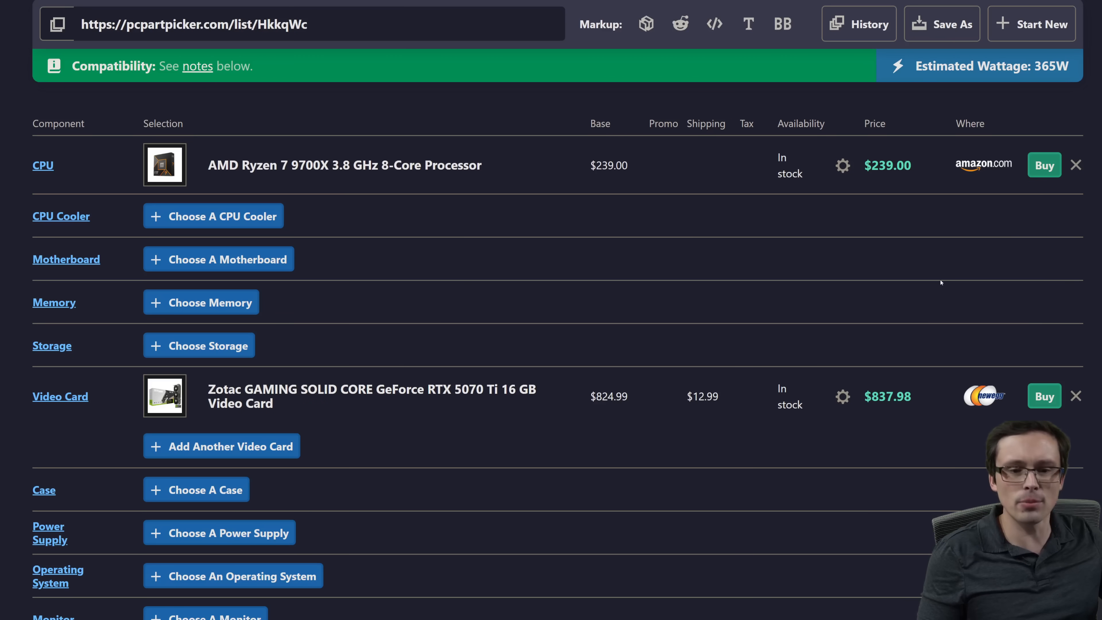
mouse_move(670, 288)
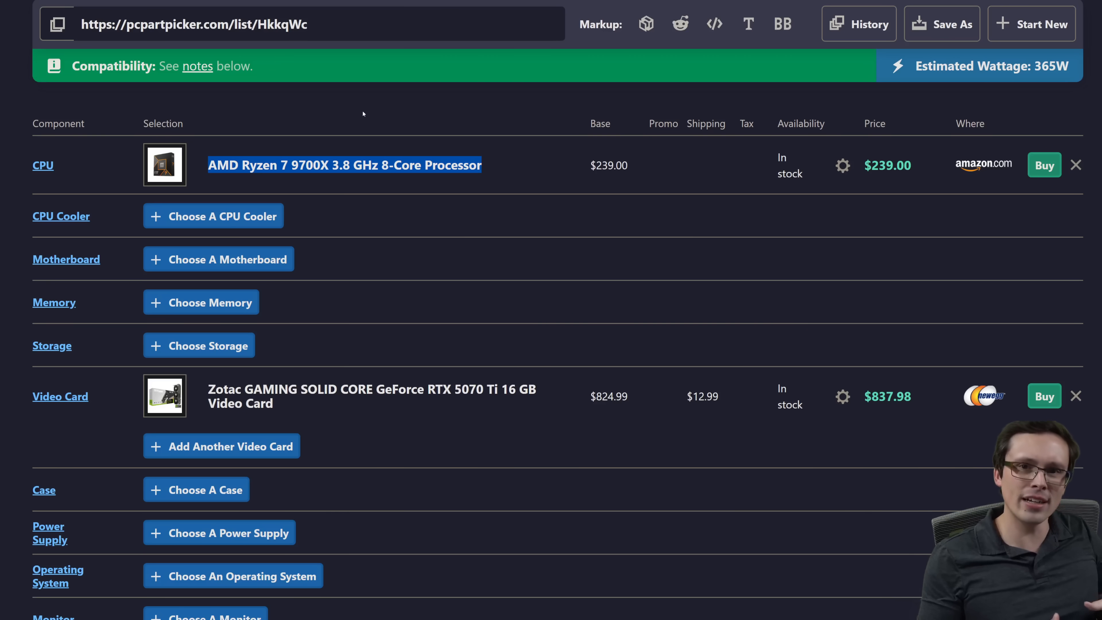
mouse_move(380, 129)
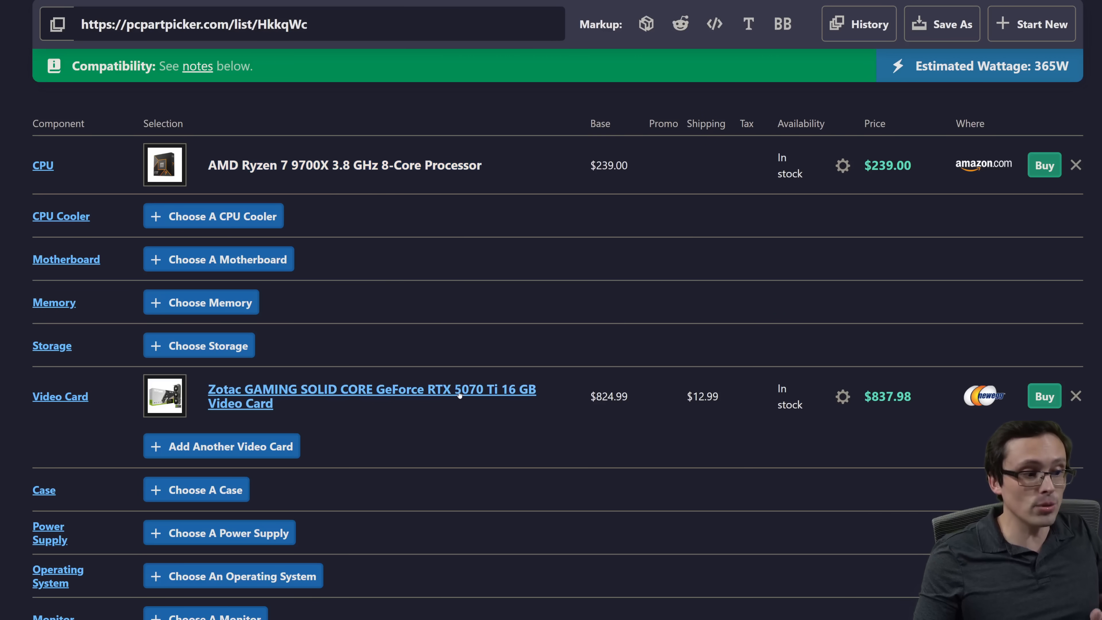
mouse_move(513, 113)
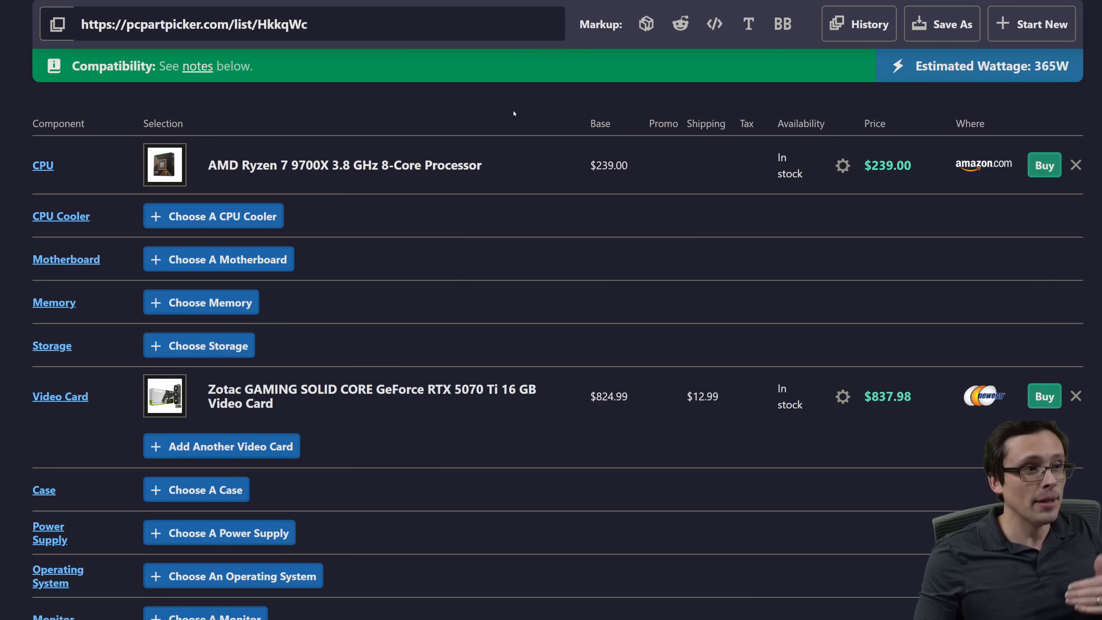
scroll(down, 3)
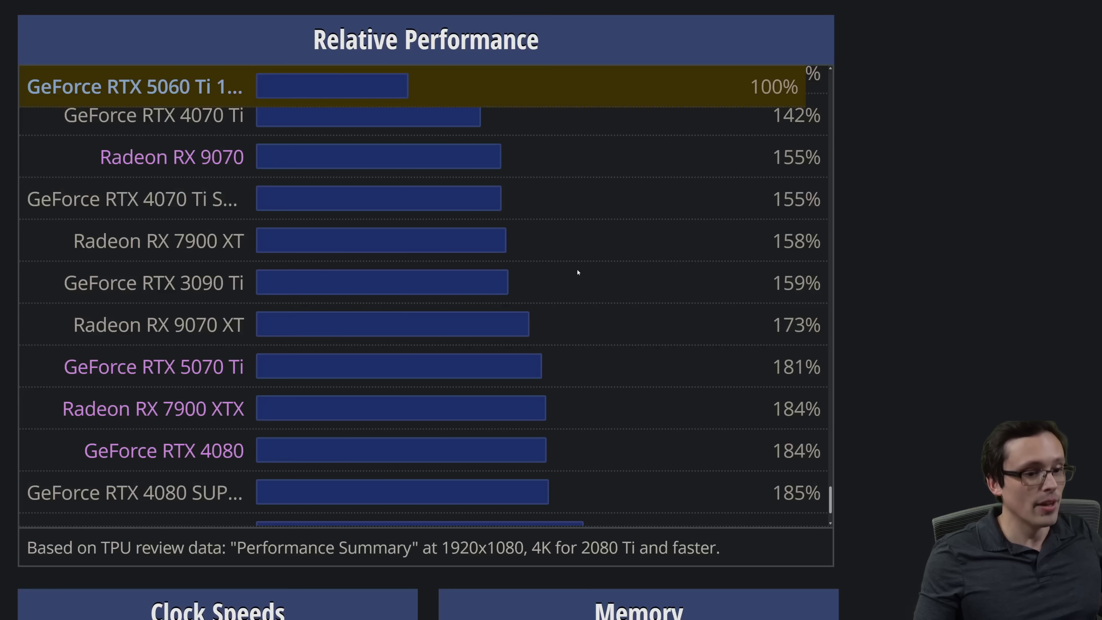
Highlight a value on the RTX 5070 Ti Relative Performance chart.
double_click(795, 367)
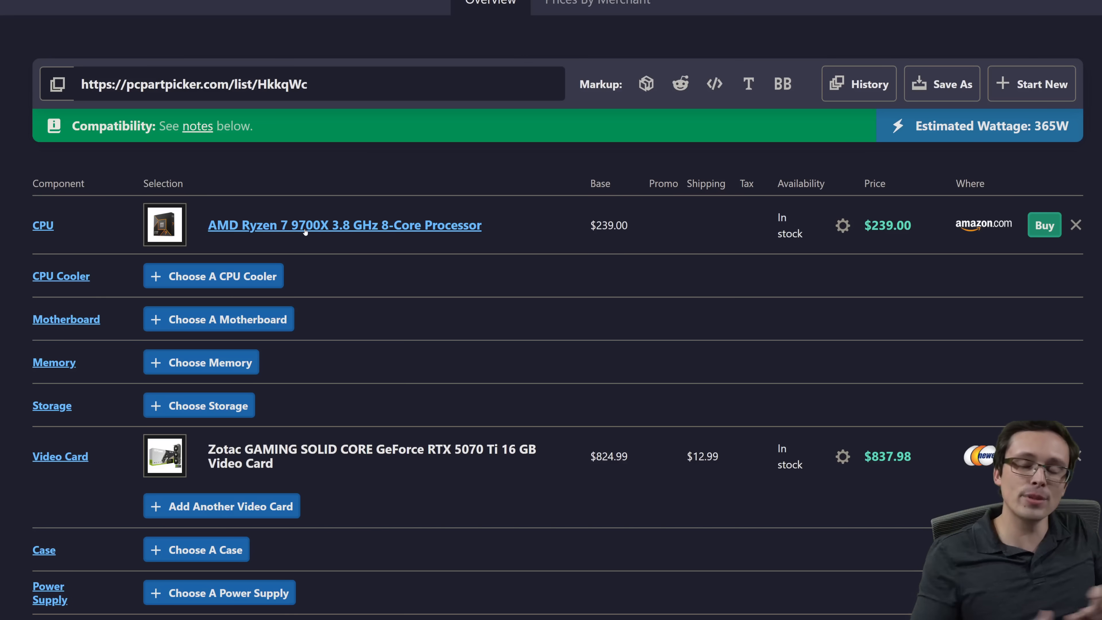
mouse_move(379, 251)
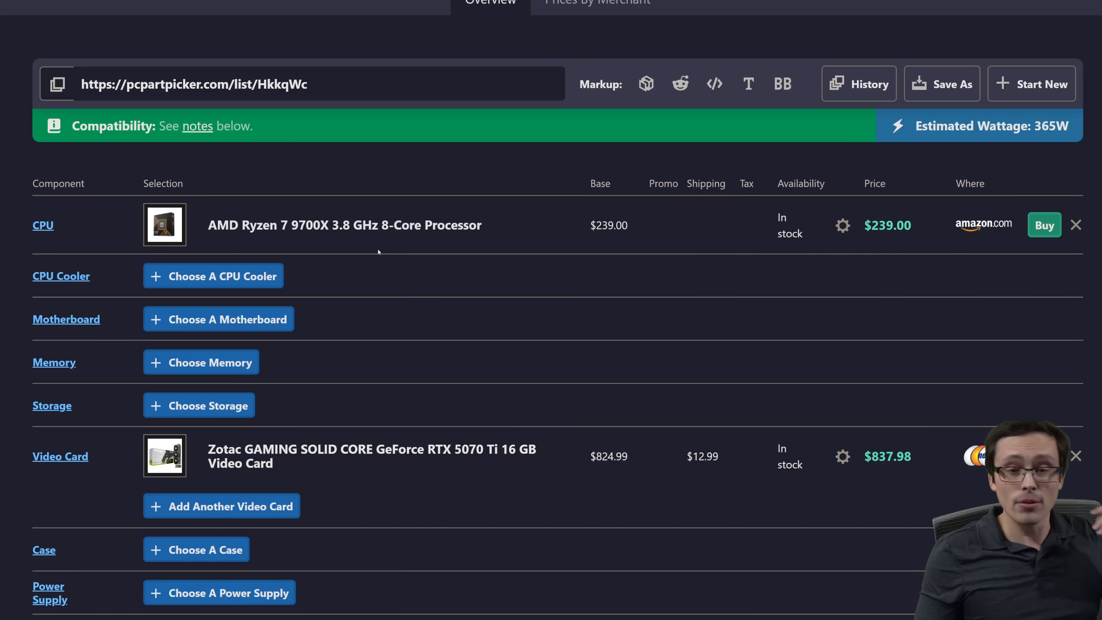
mouse_move(420, 433)
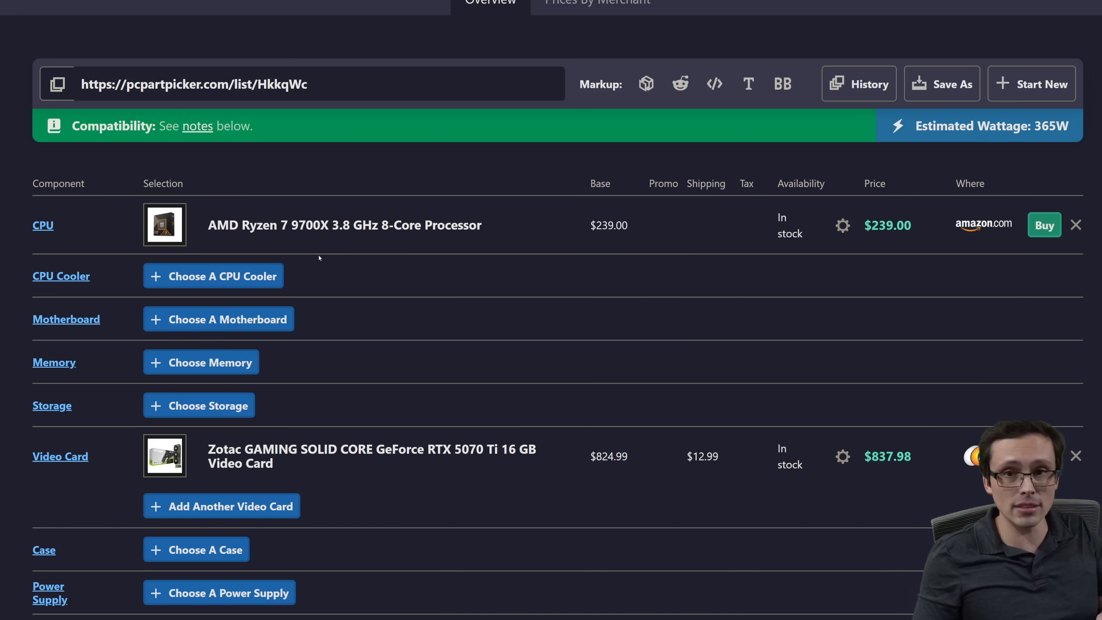
mouse_move(294, 210)
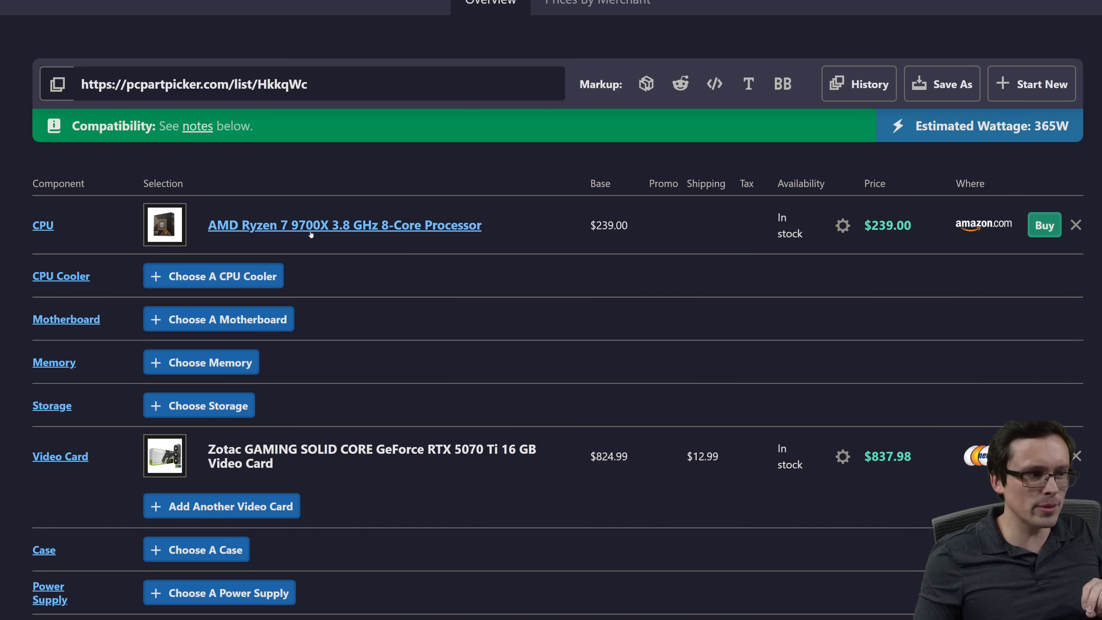
mouse_move(341, 237)
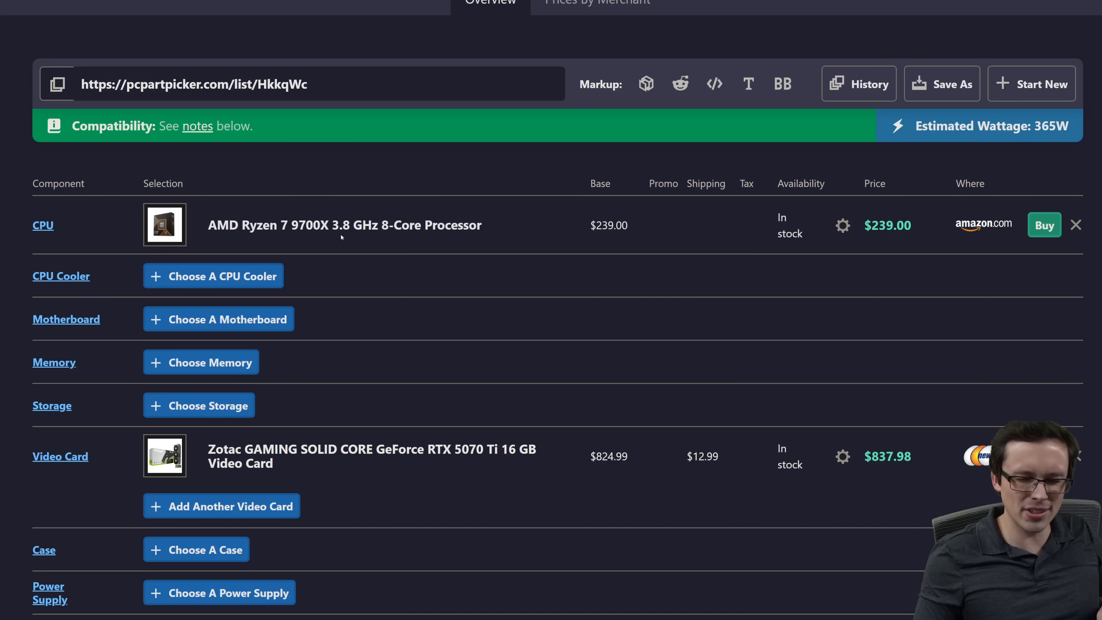
mouse_move(366, 264)
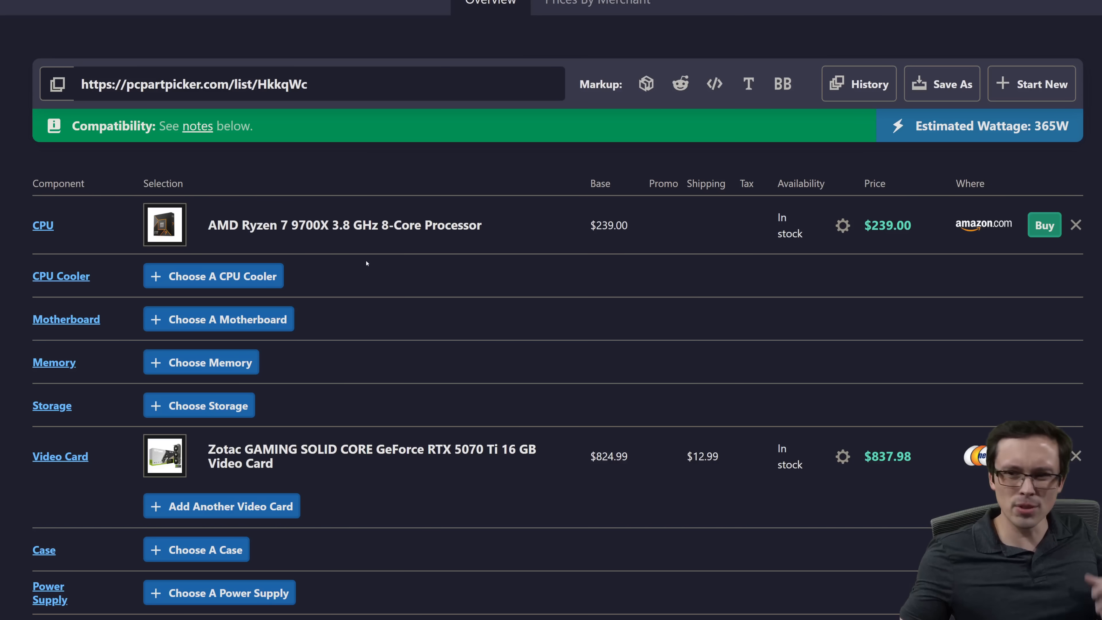
mouse_move(456, 261)
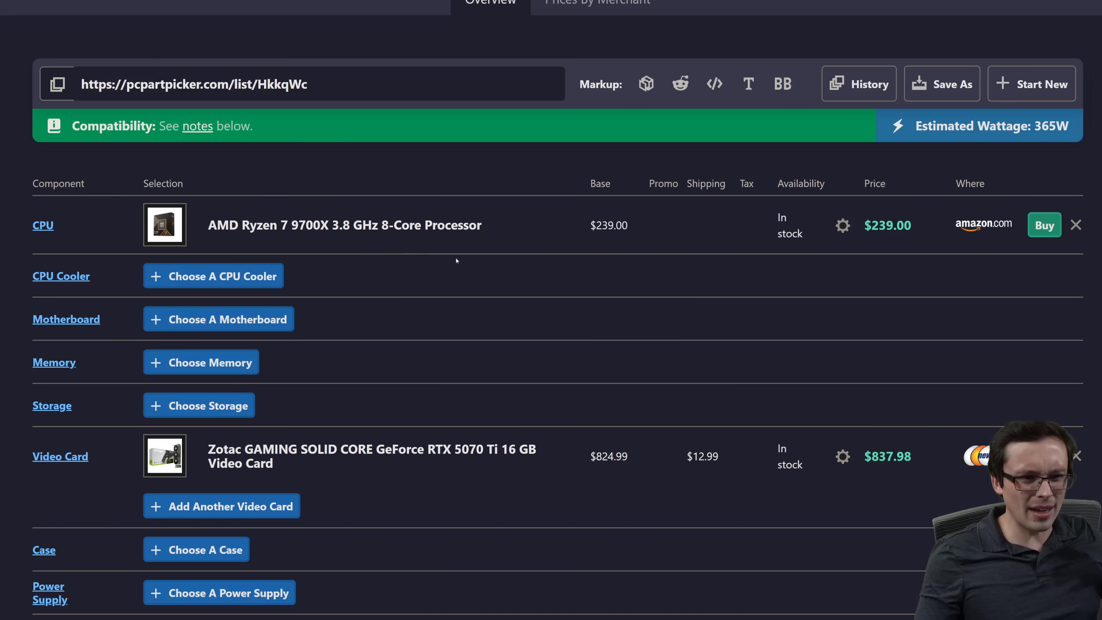
scroll(down, 3)
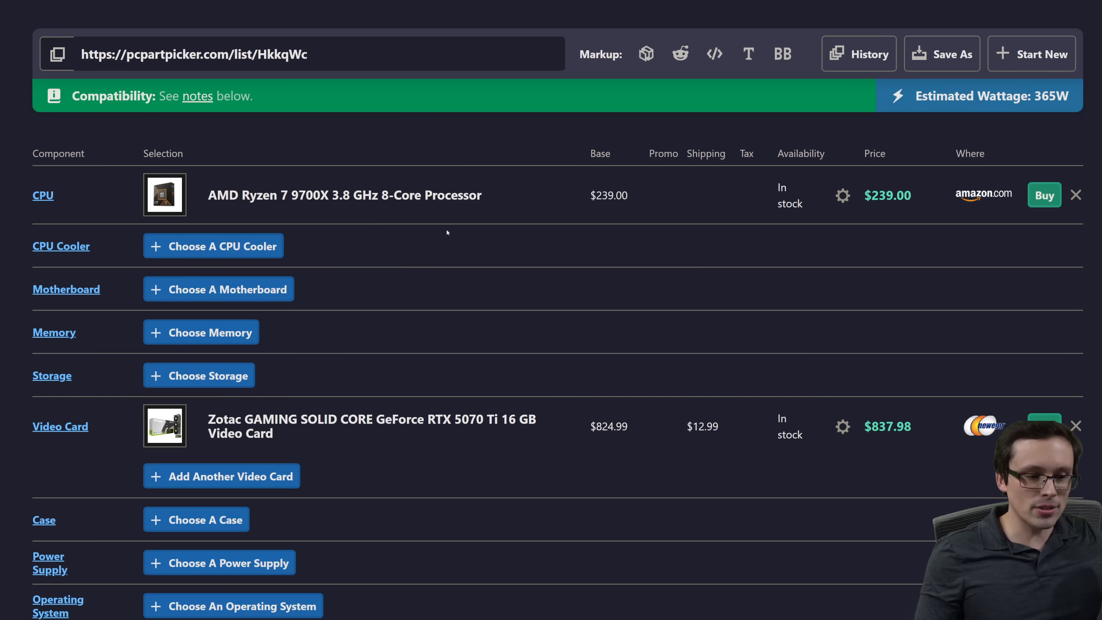
scroll(down, 3)
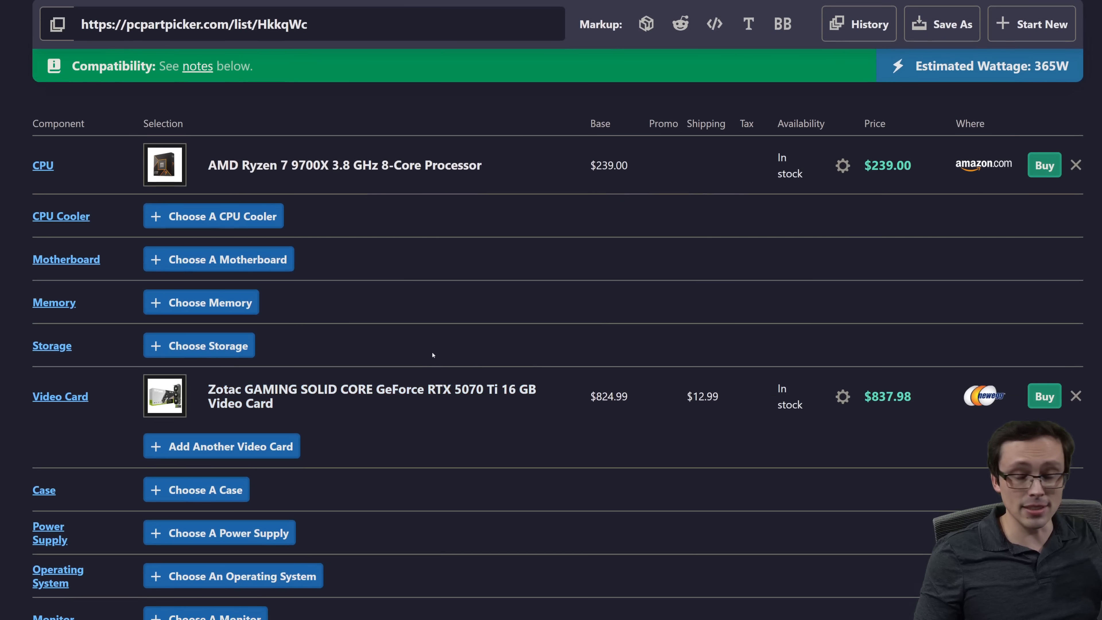
mouse_move(345, 165)
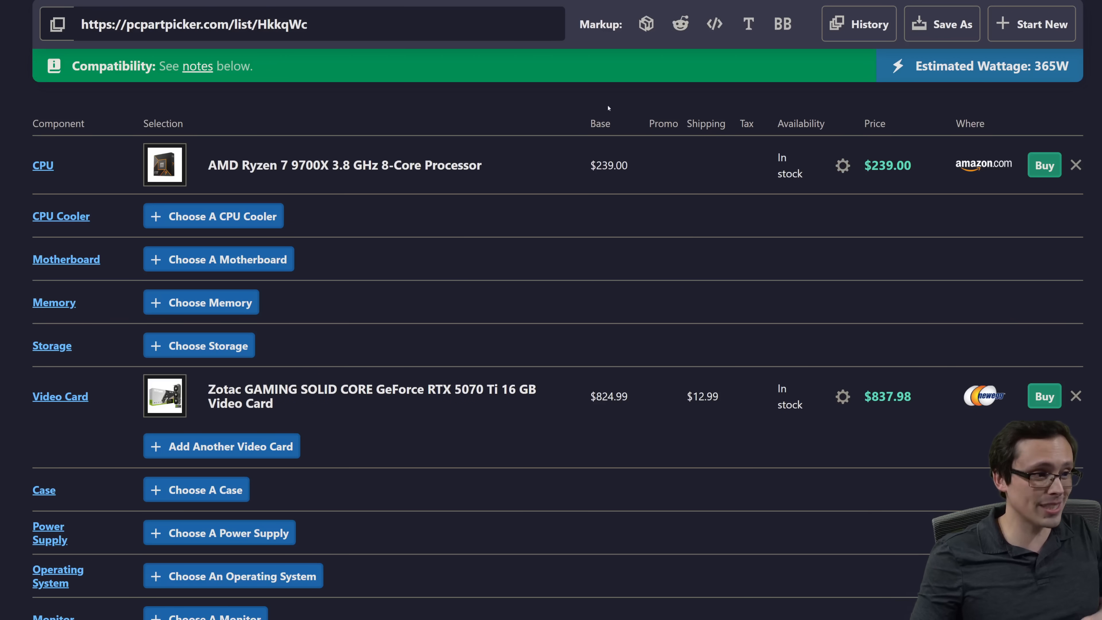
scroll(down, 3)
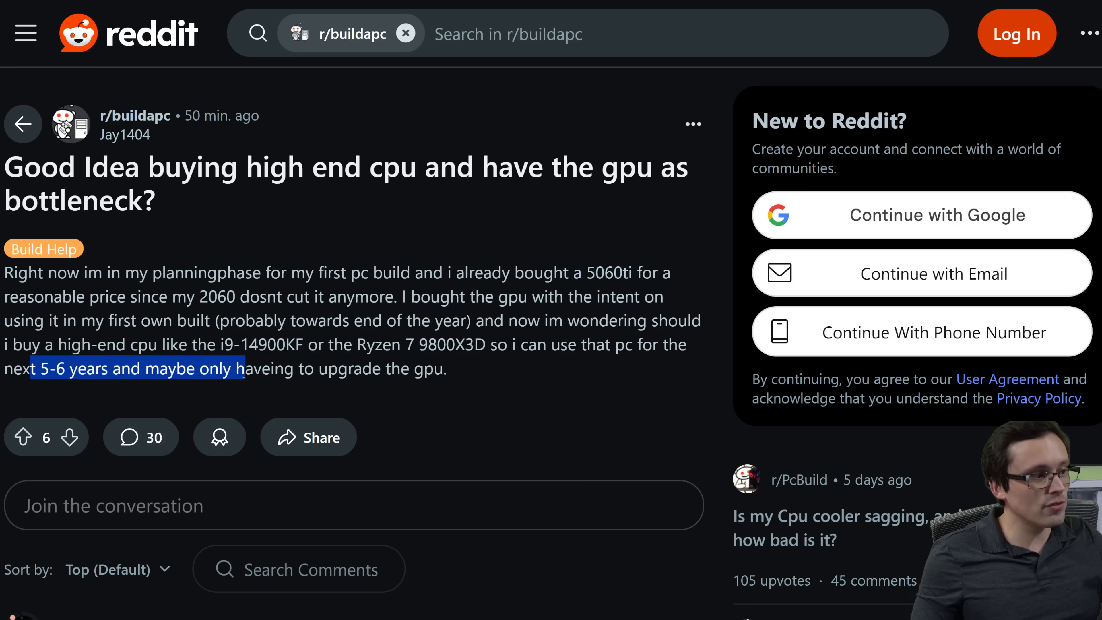
Highlight the Reddit passage about keeping the PC for 5-6 years.
drag(239, 369, 447, 368)
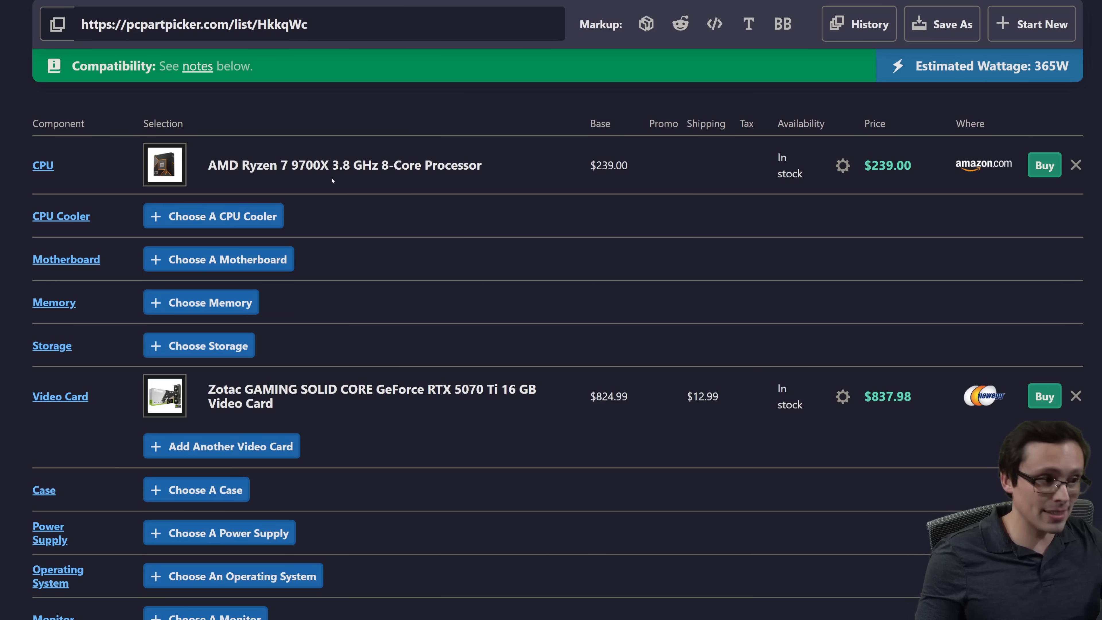
mouse_move(366, 228)
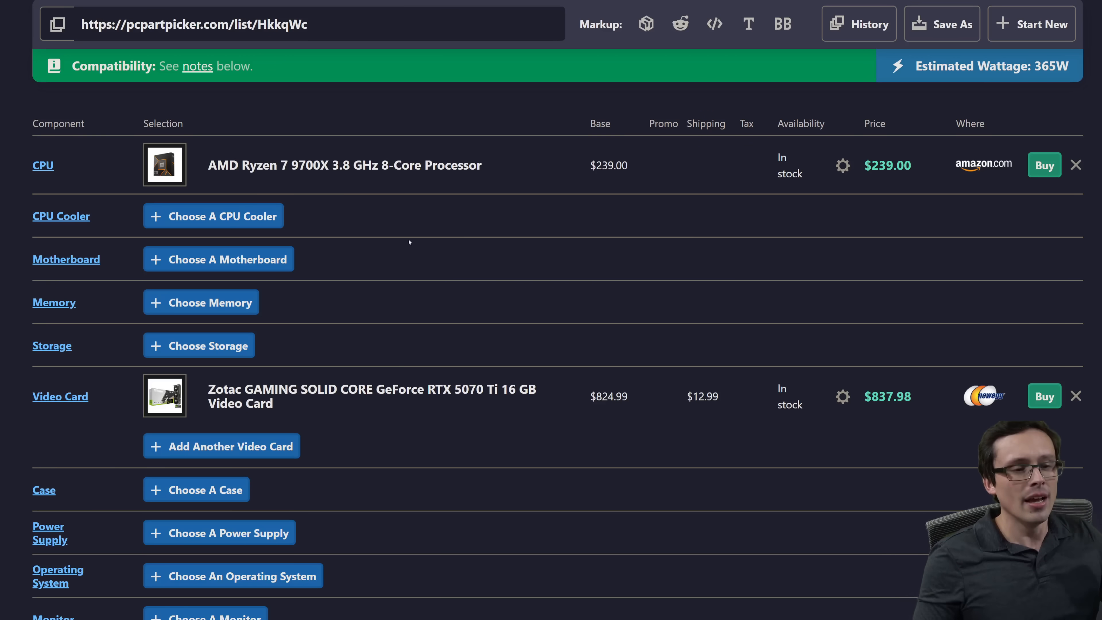
mouse_move(563, 287)
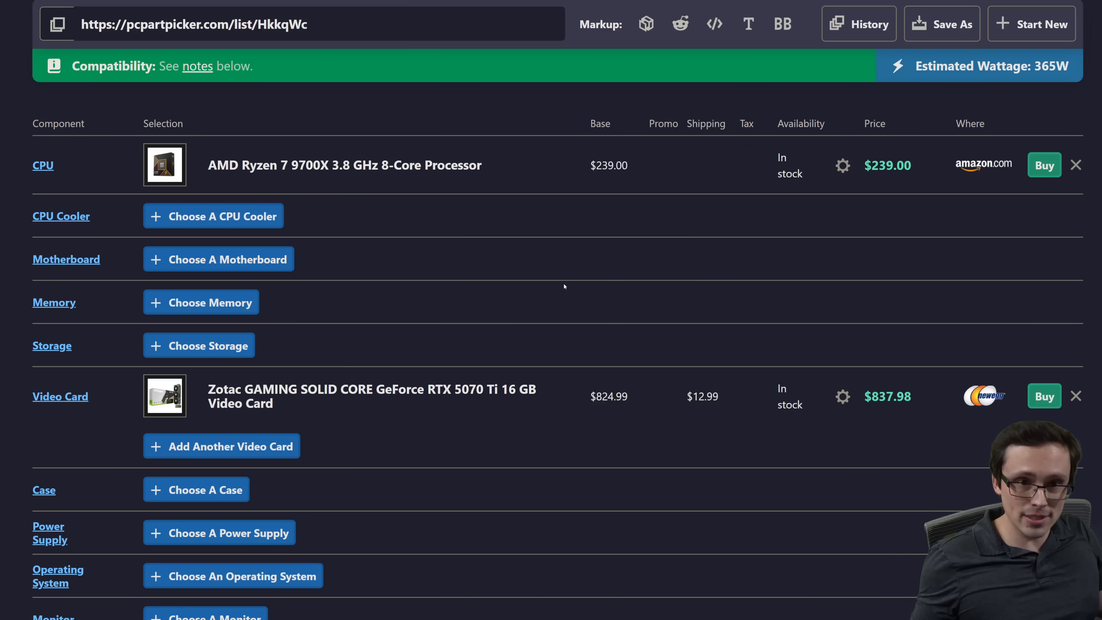
mouse_move(930, 164)
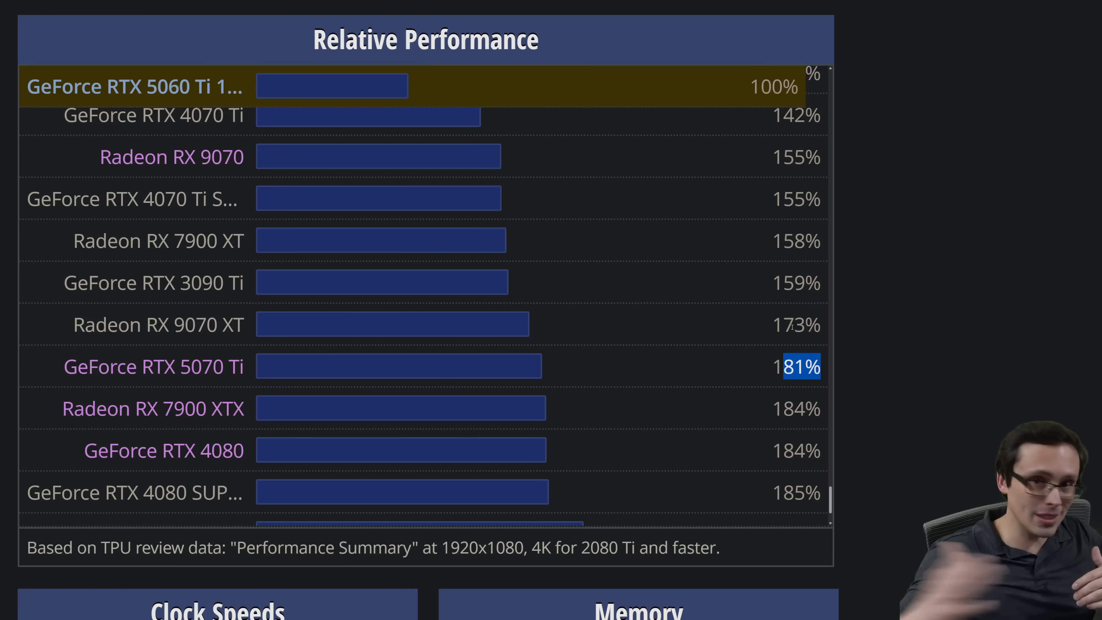
mouse_move(610, 385)
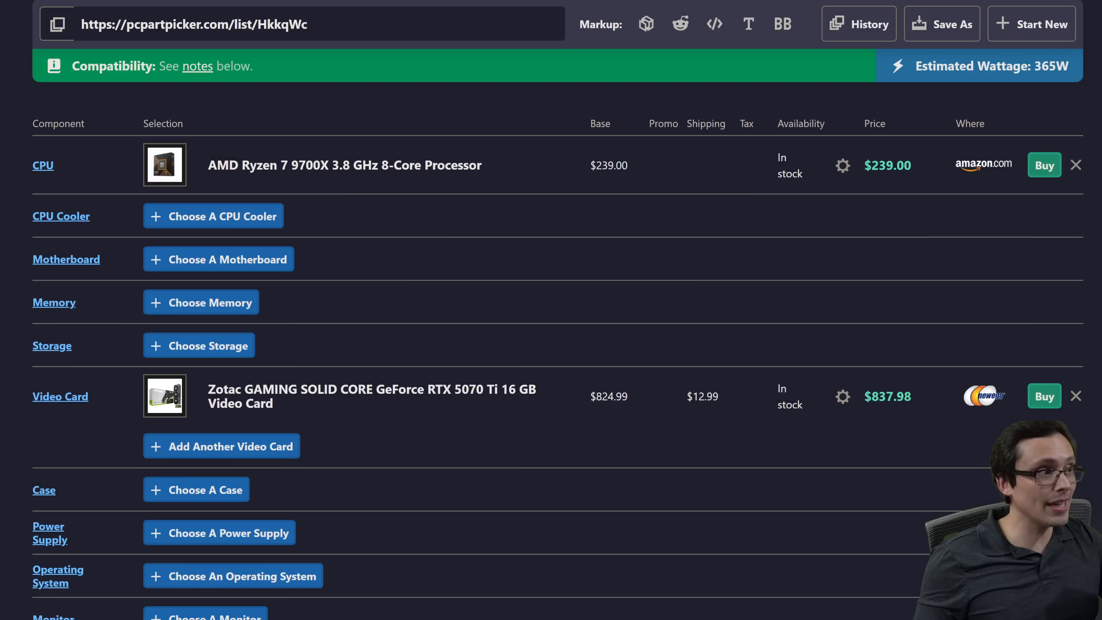
Highlight a line on the RTX 5070 Ti Relative Performance page.
drag(209, 165, 626, 165)
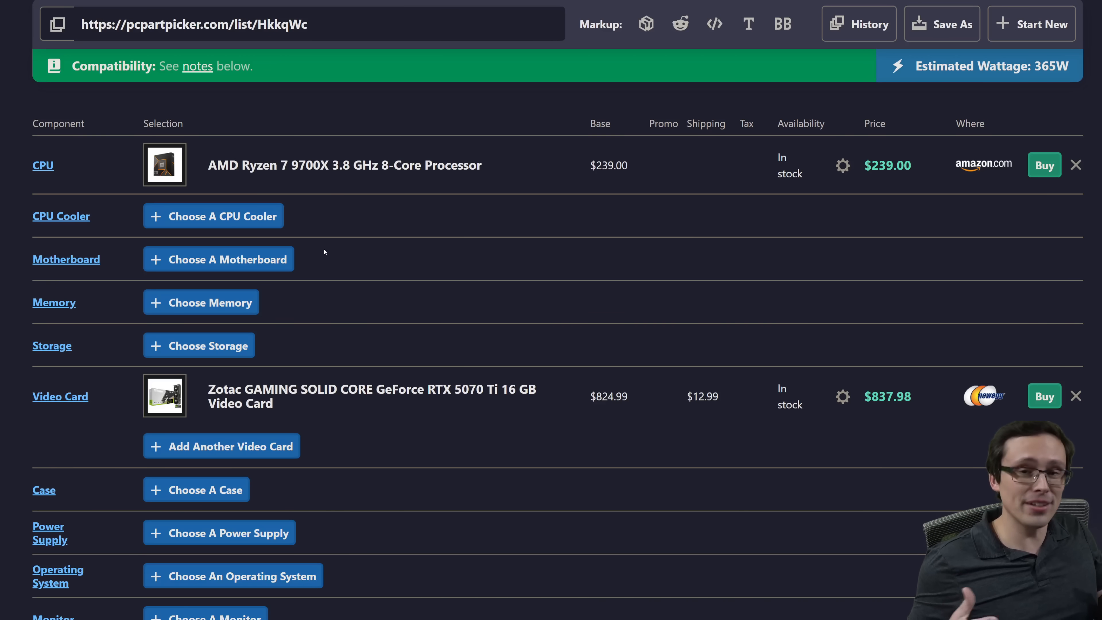
mouse_move(461, 259)
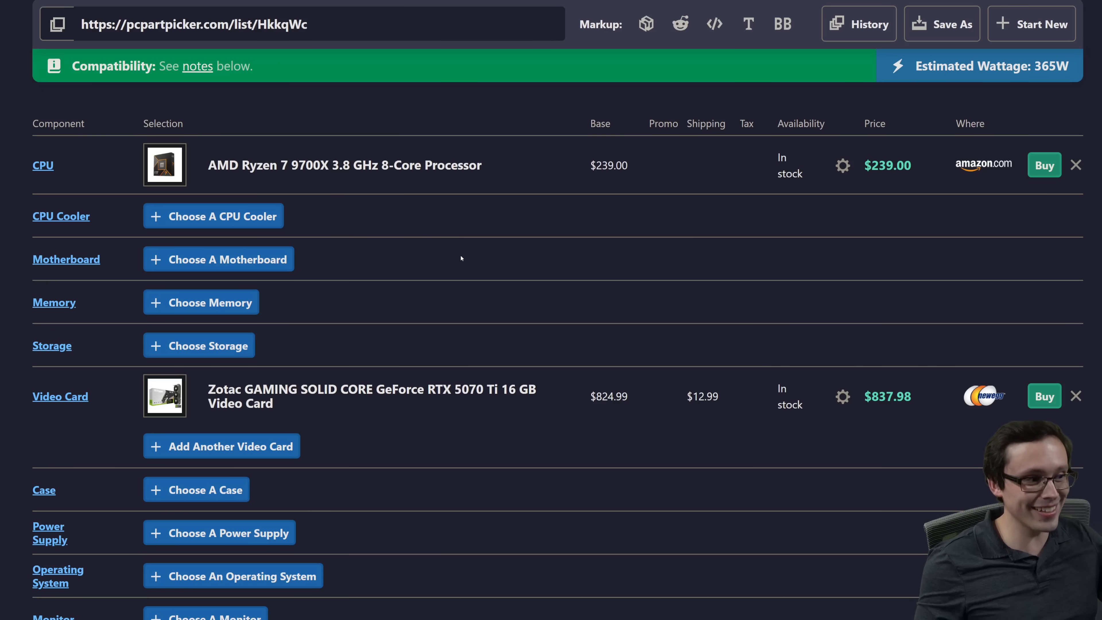
mouse_move(546, 284)
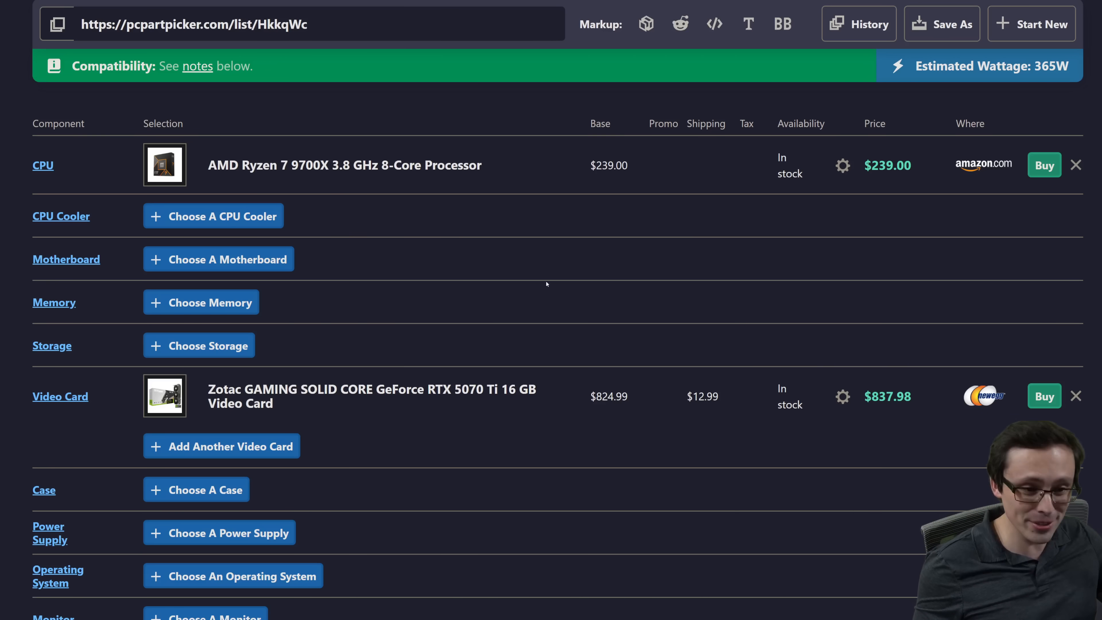
mouse_move(655, 269)
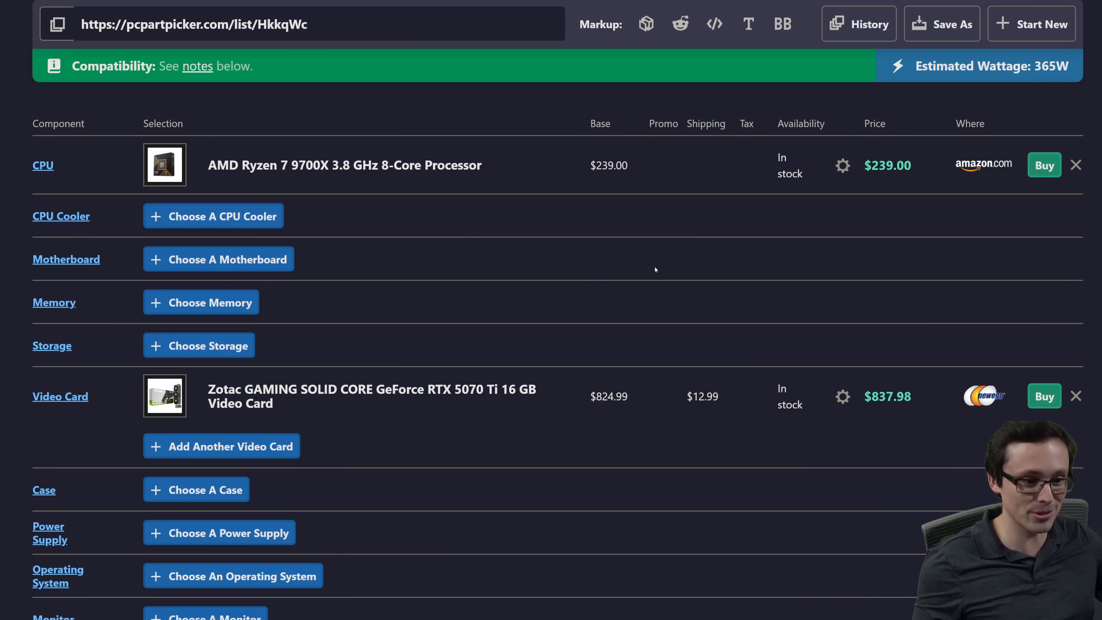
mouse_move(495, 304)
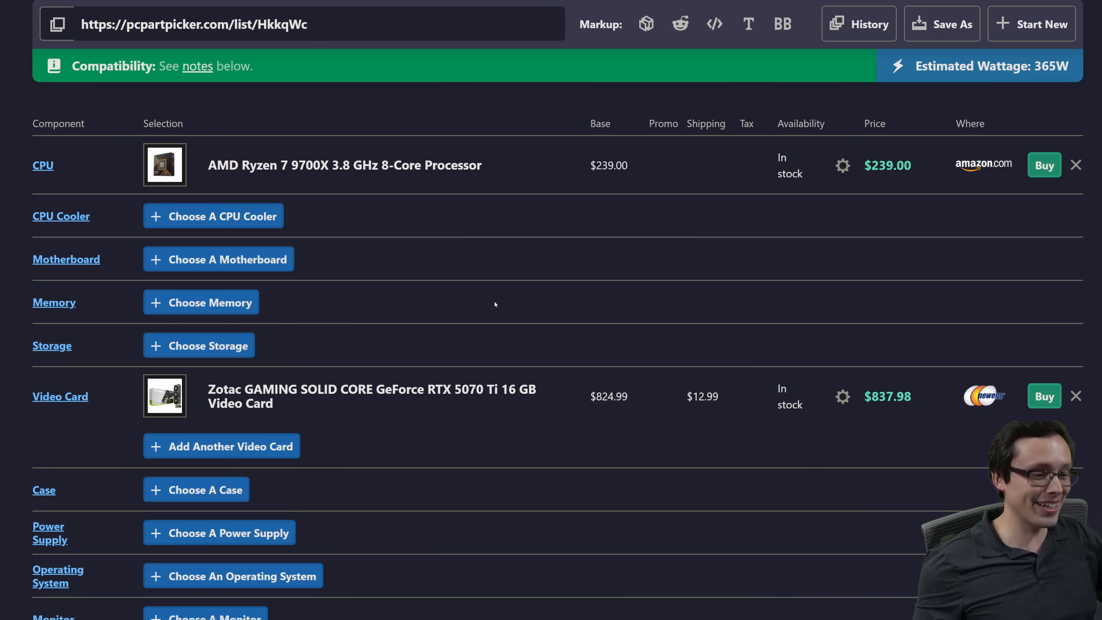
mouse_move(522, 302)
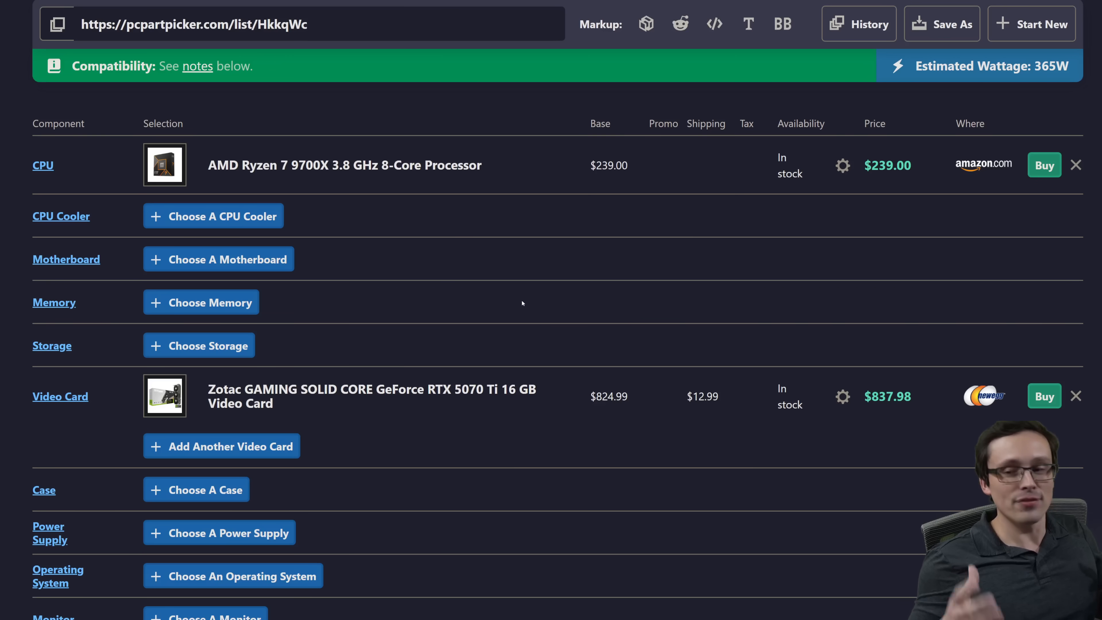
mouse_move(598, 355)
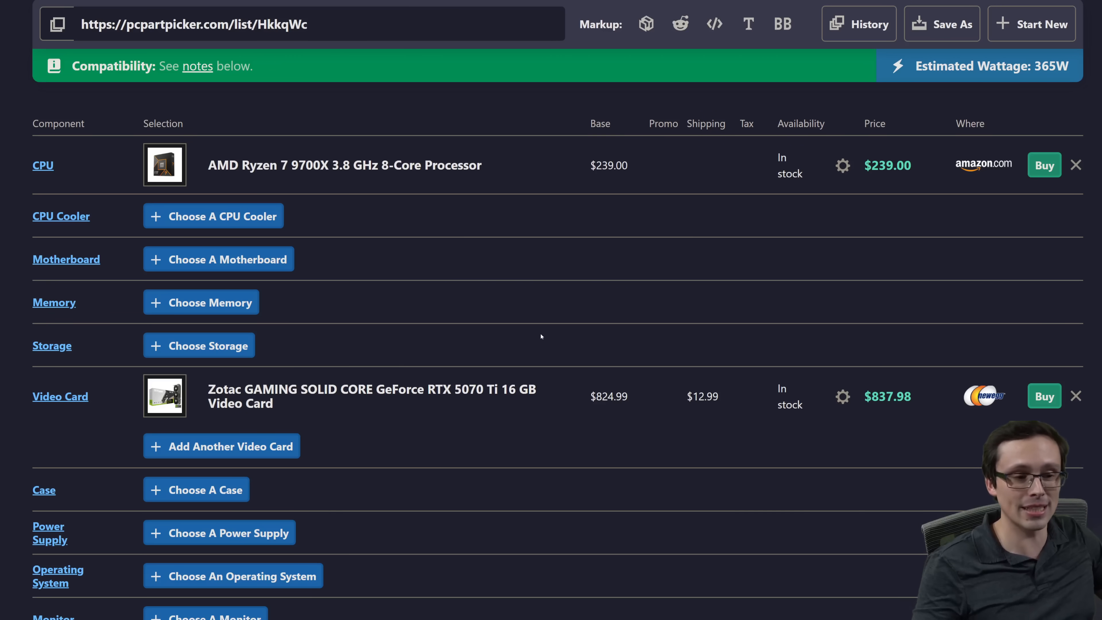
mouse_move(582, 330)
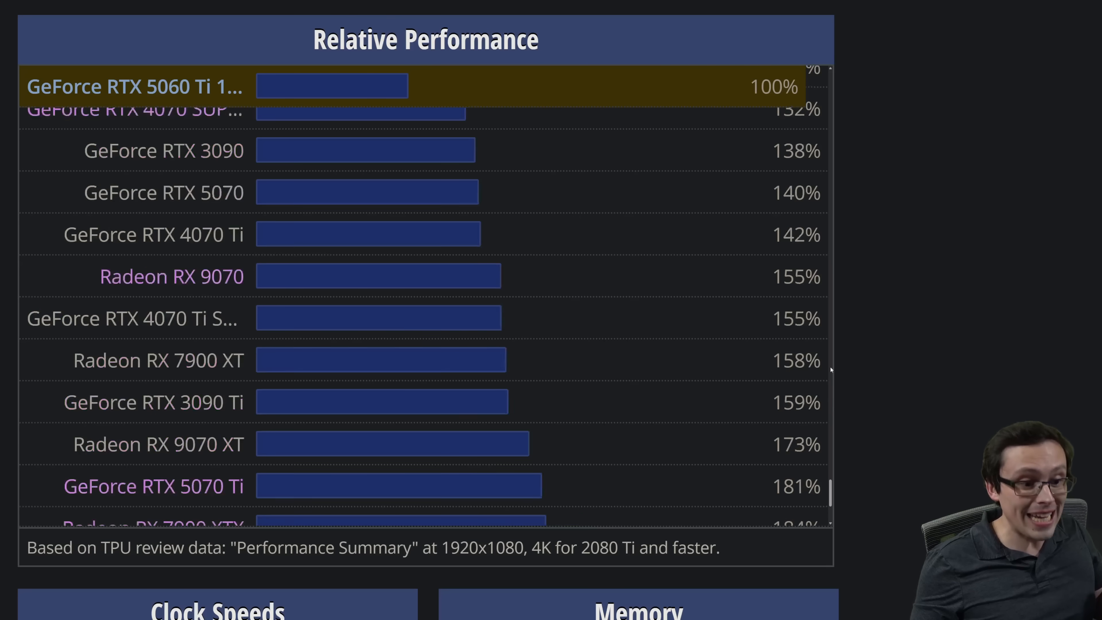
Scroll down the r/buildapc post about a high-end CPU with GPU bottleneck.
scroll(down, 3)
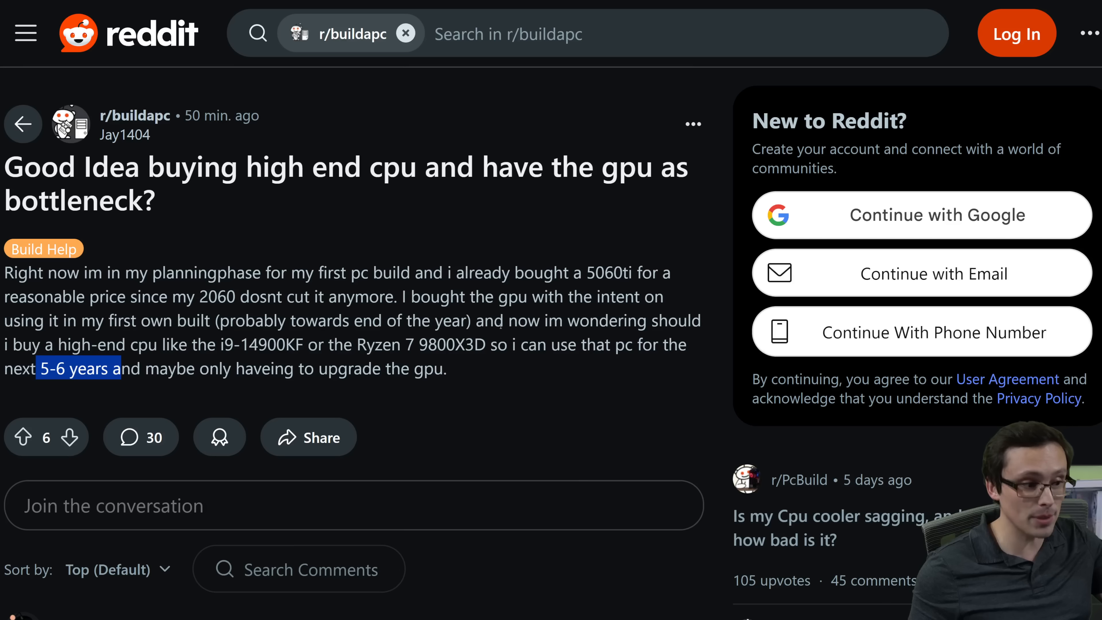
Highlight the post's sentence about keeping the PC 5-6 years, clearing and re-selecting it.
double_click(453, 345)
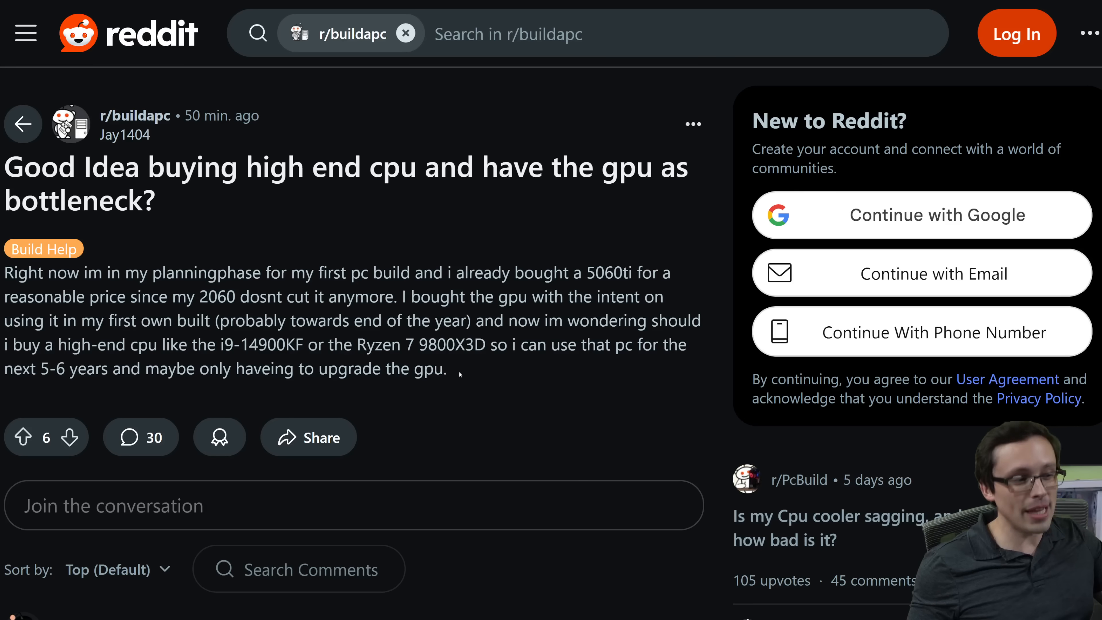
drag(14, 368, 445, 368)
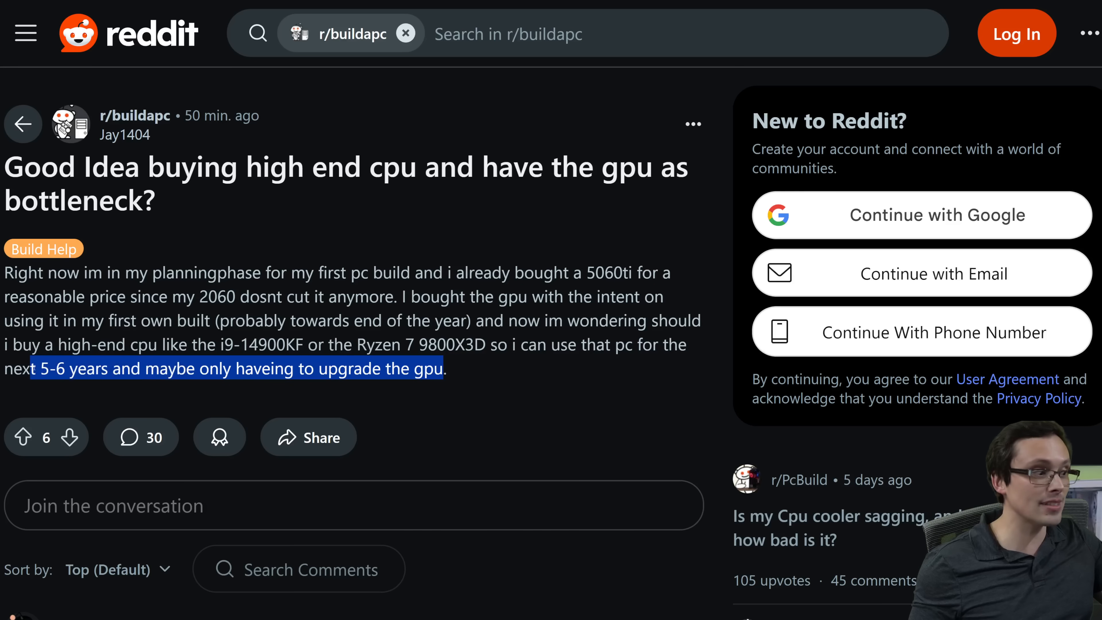
click(462, 378)
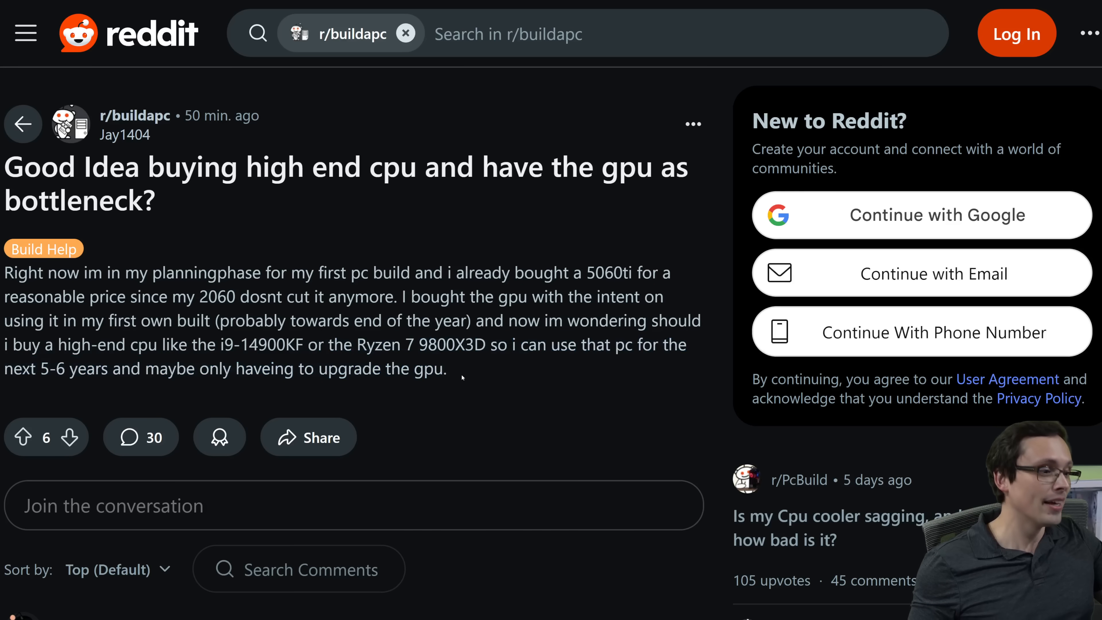
drag(36, 368, 445, 368)
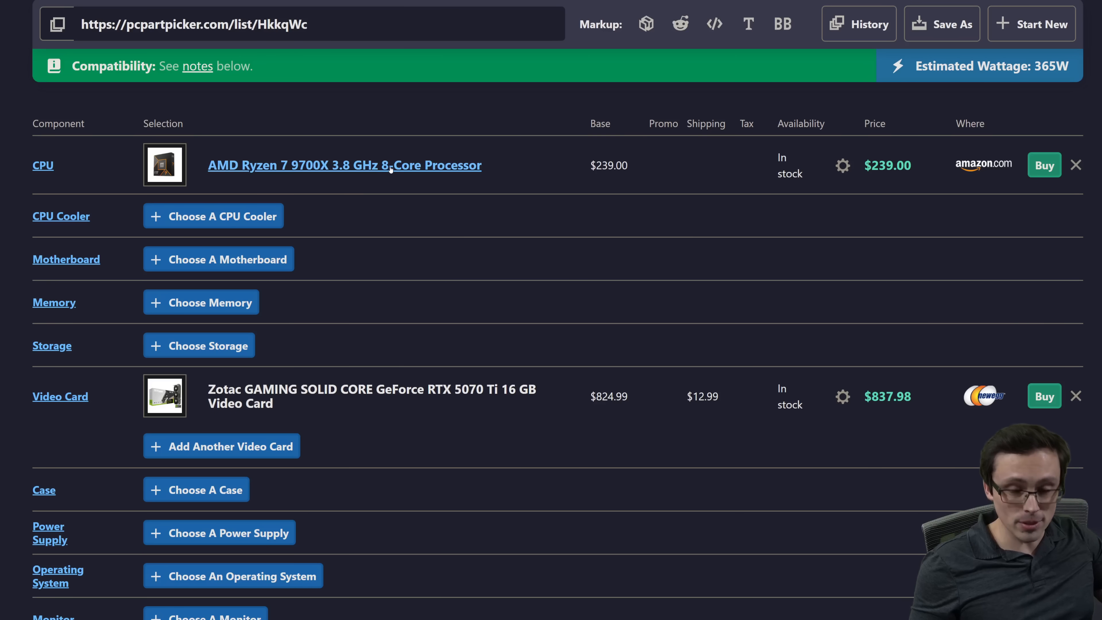
mouse_move(419, 217)
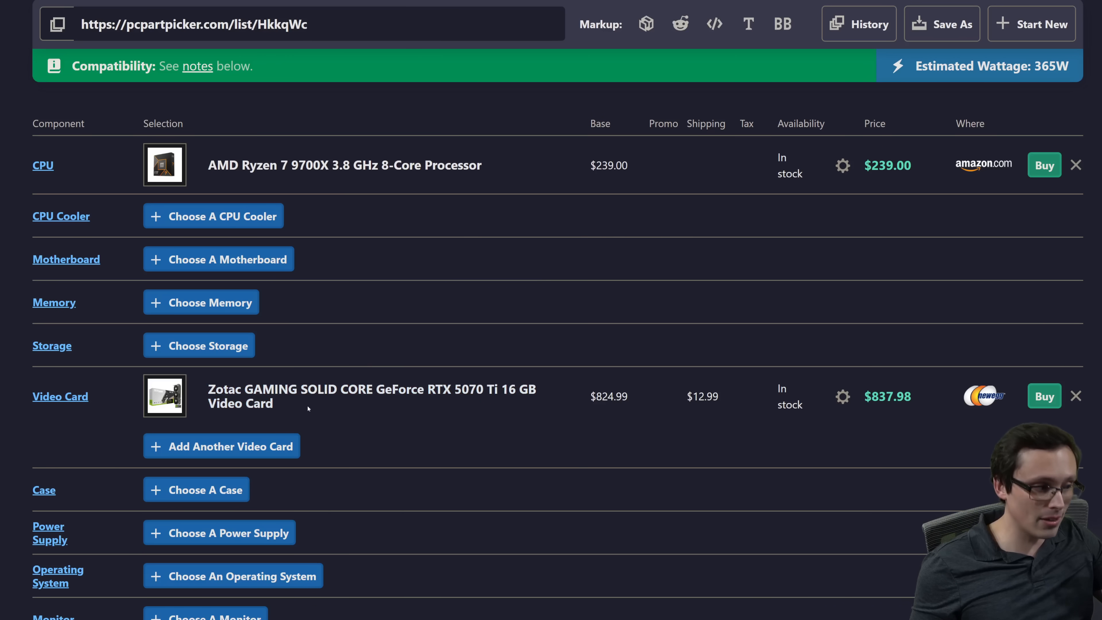
mouse_move(541, 454)
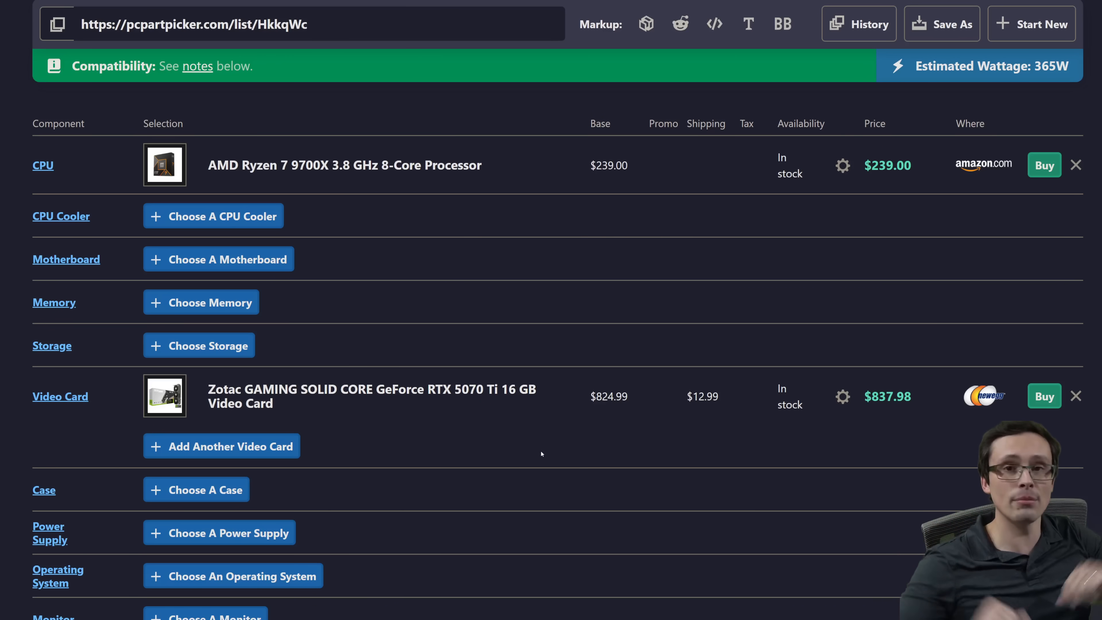
mouse_move(595, 414)
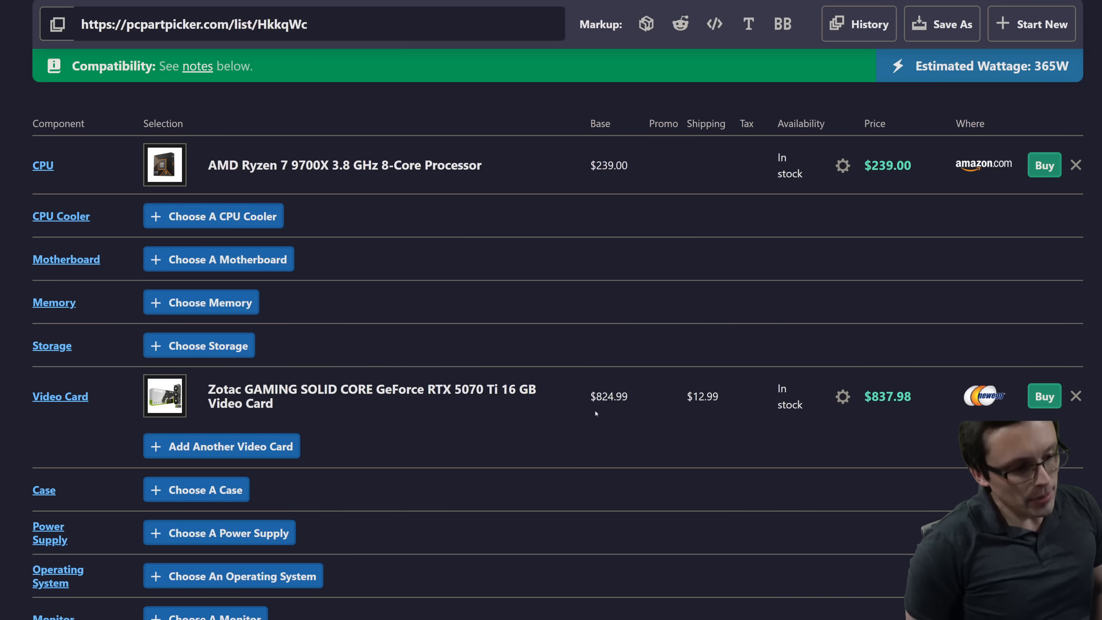
mouse_move(572, 338)
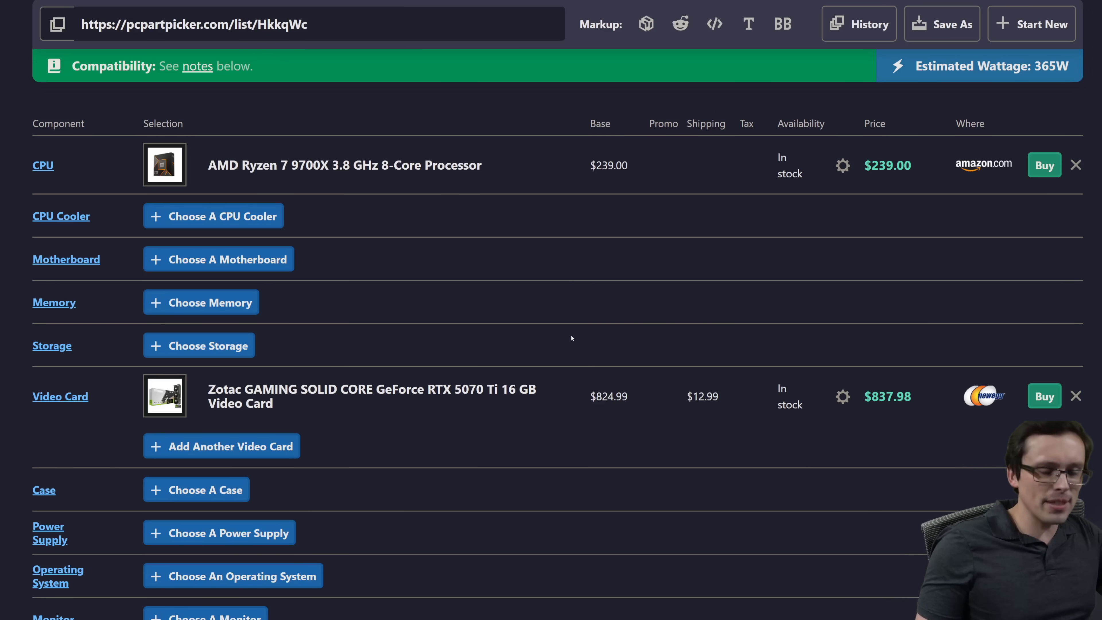
mouse_move(472, 319)
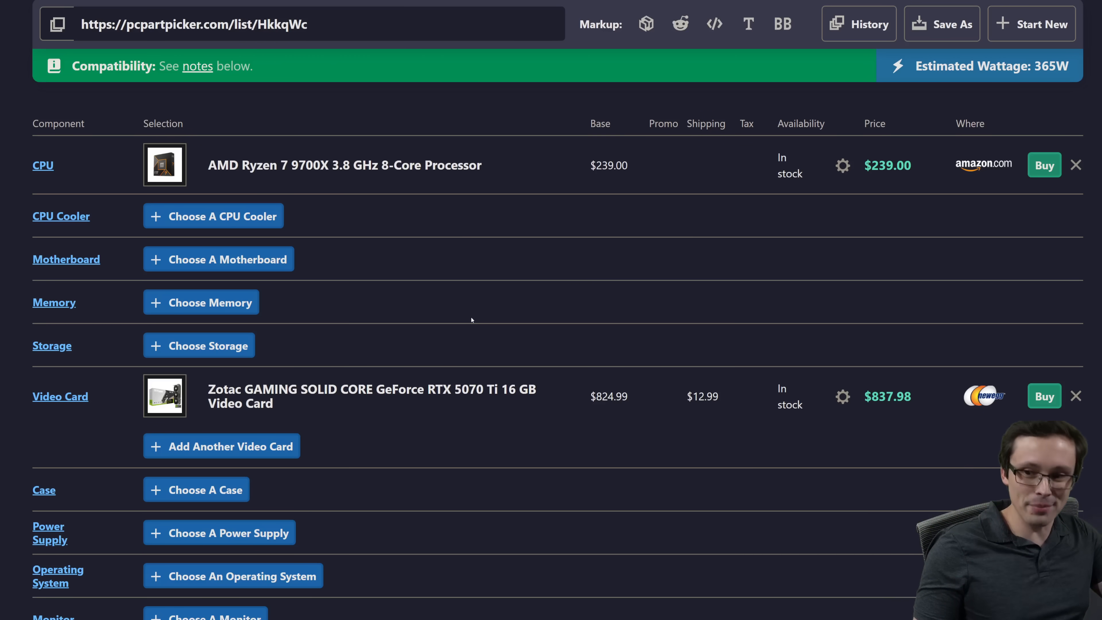
mouse_move(324, 131)
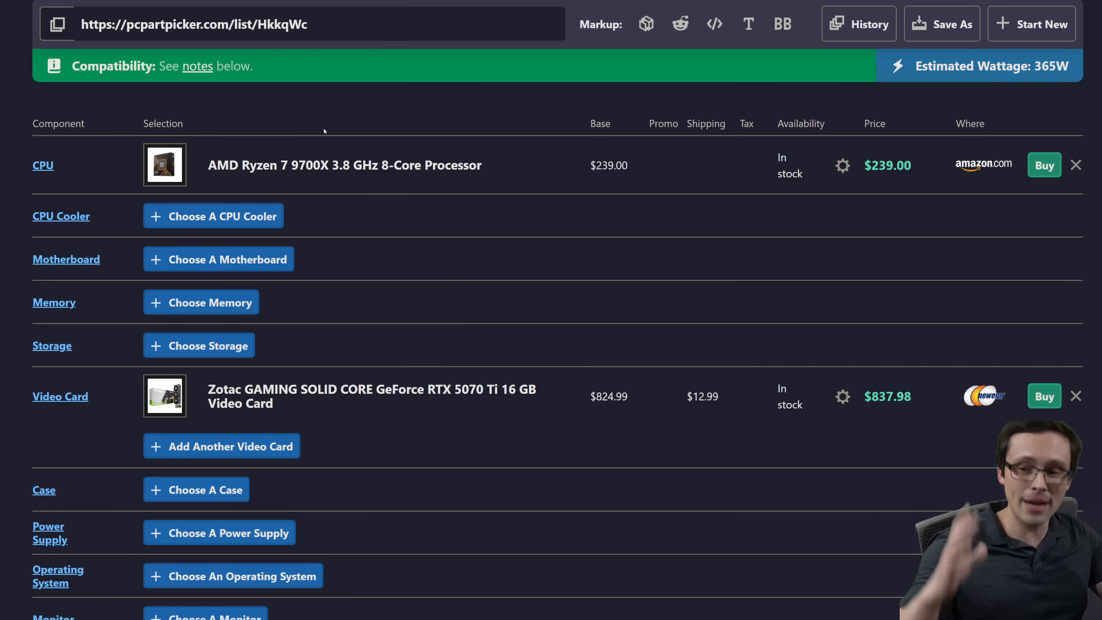